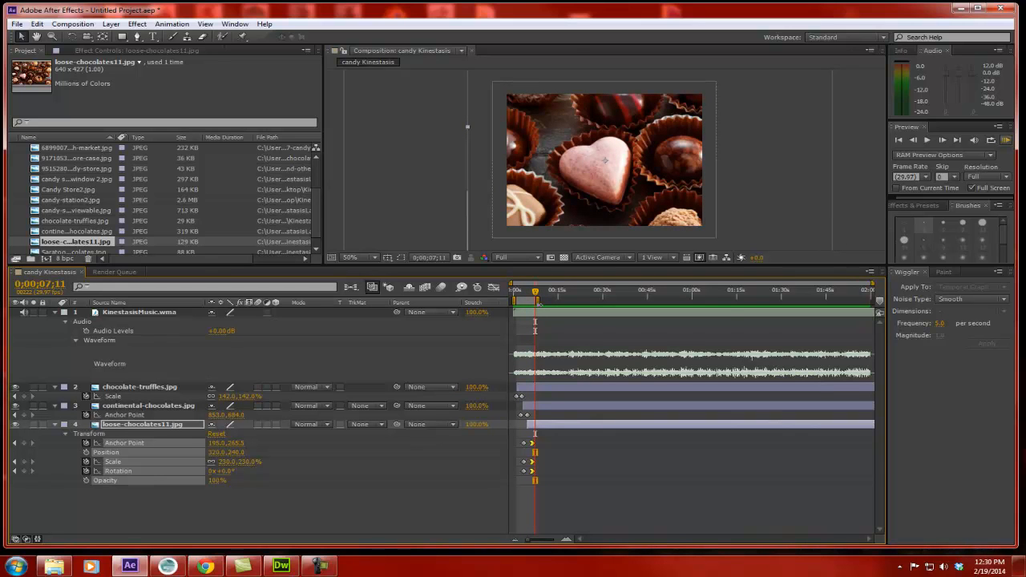
mouse_move(762, 300)
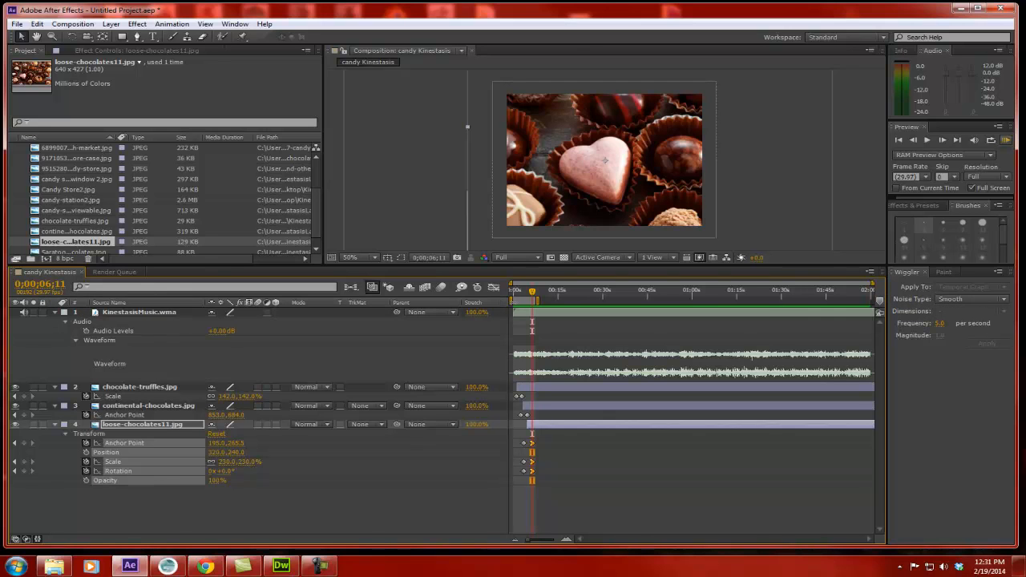
mouse_move(533, 312)
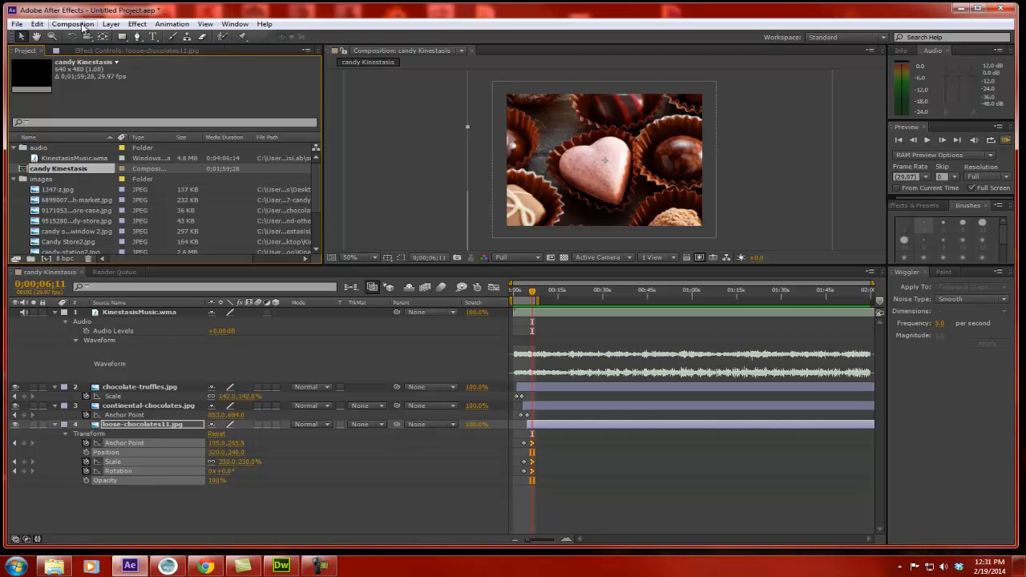
Step: Add the candy Kinestasis composition to the Render Queue via the Composition menu
left_click(72, 24)
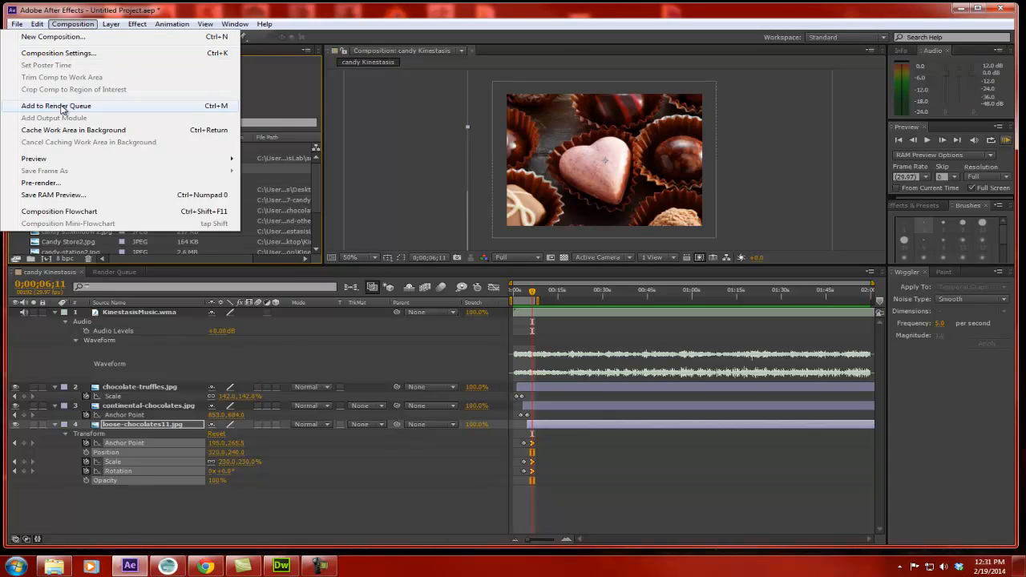
left_click(56, 106)
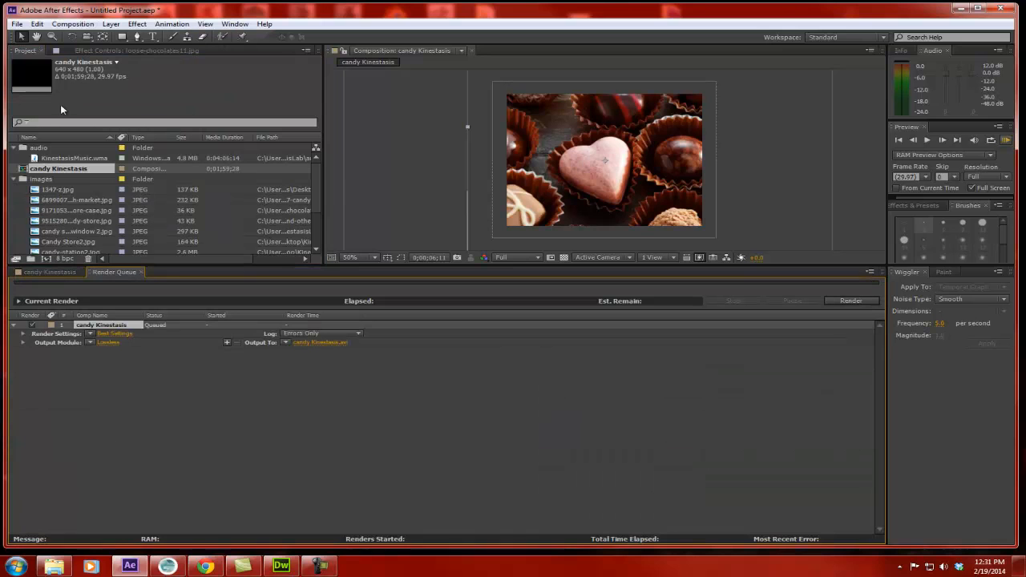
mouse_move(224, 409)
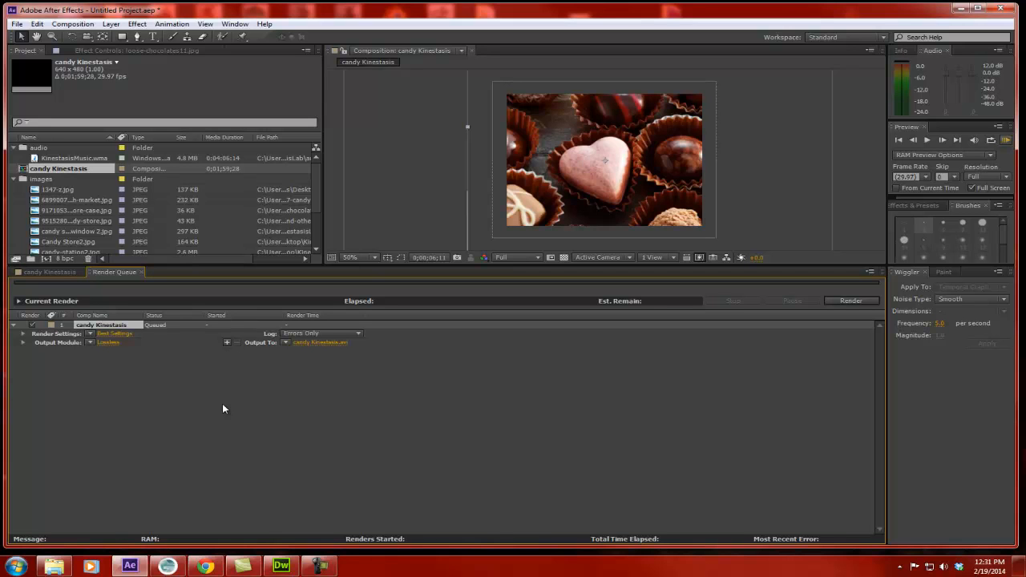
mouse_move(216, 404)
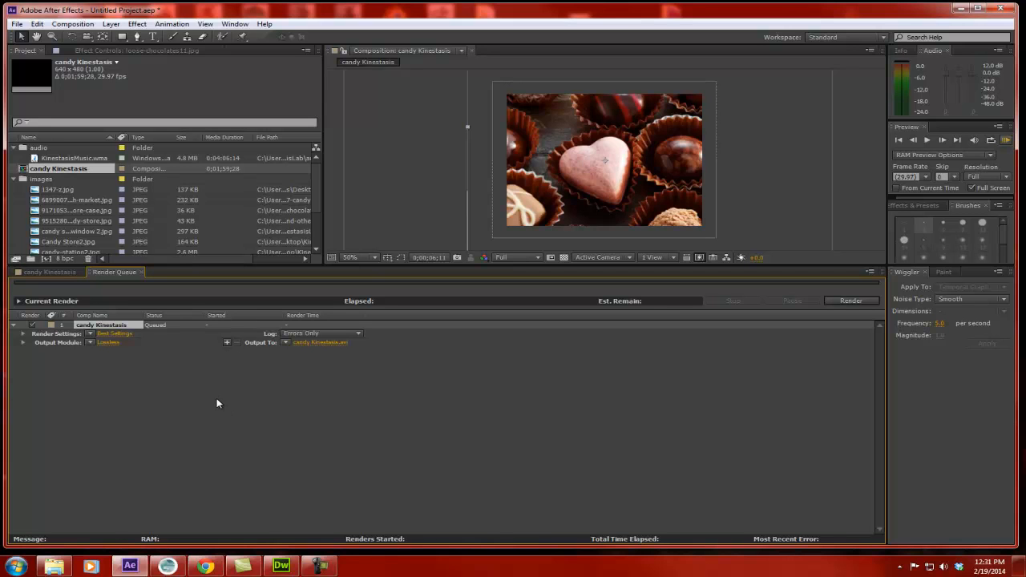
mouse_move(266, 346)
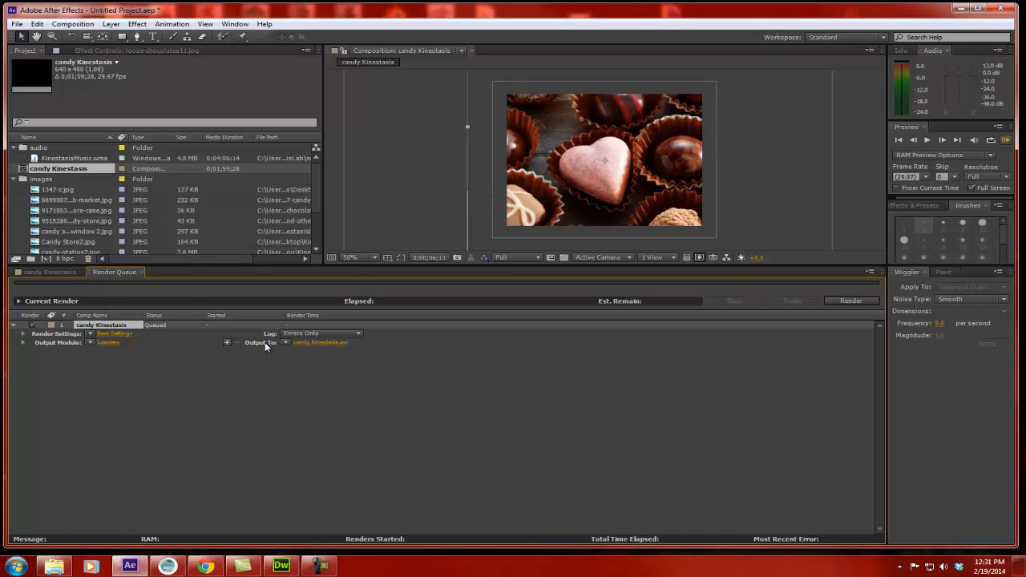
mouse_move(271, 346)
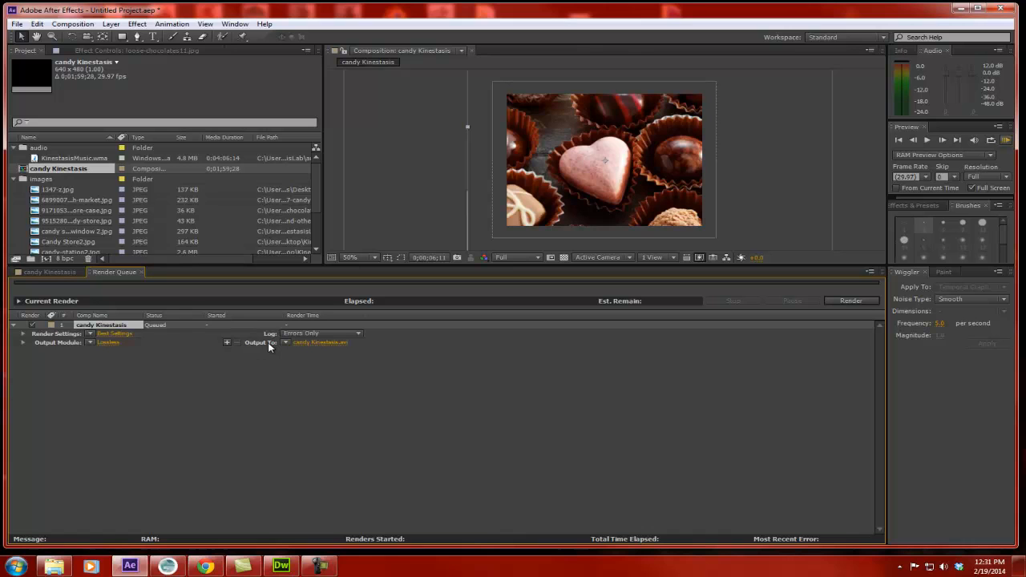
mouse_move(269, 346)
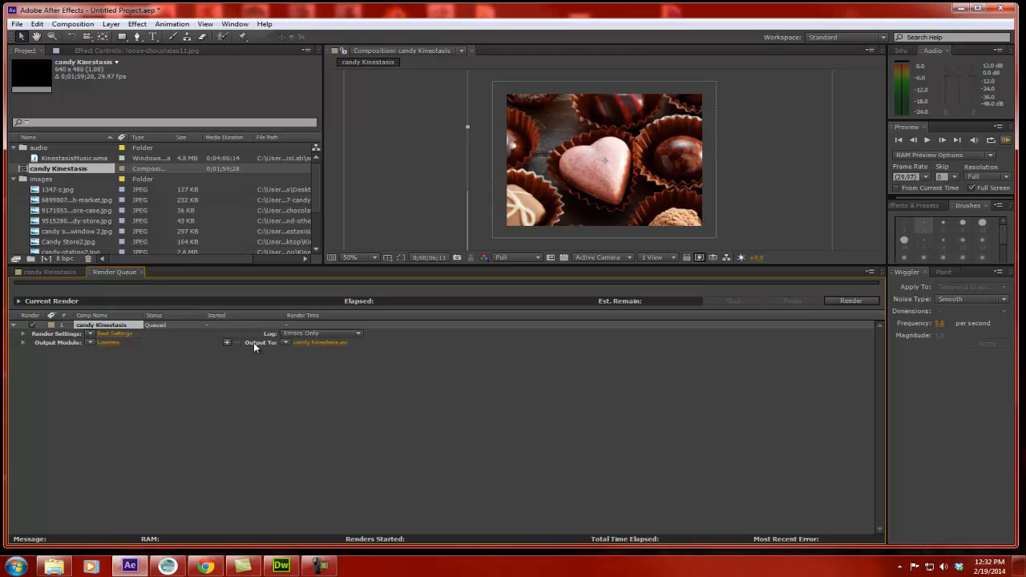
mouse_move(348, 354)
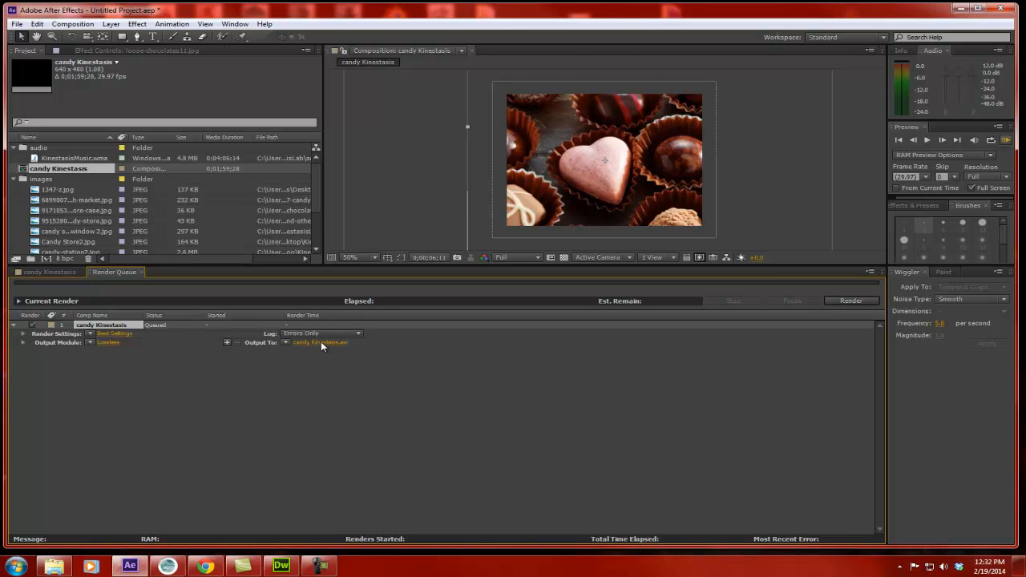
Step: Choose the output location in the KinestasisLab folder, keeping AVI as the file type
left_click(320, 343)
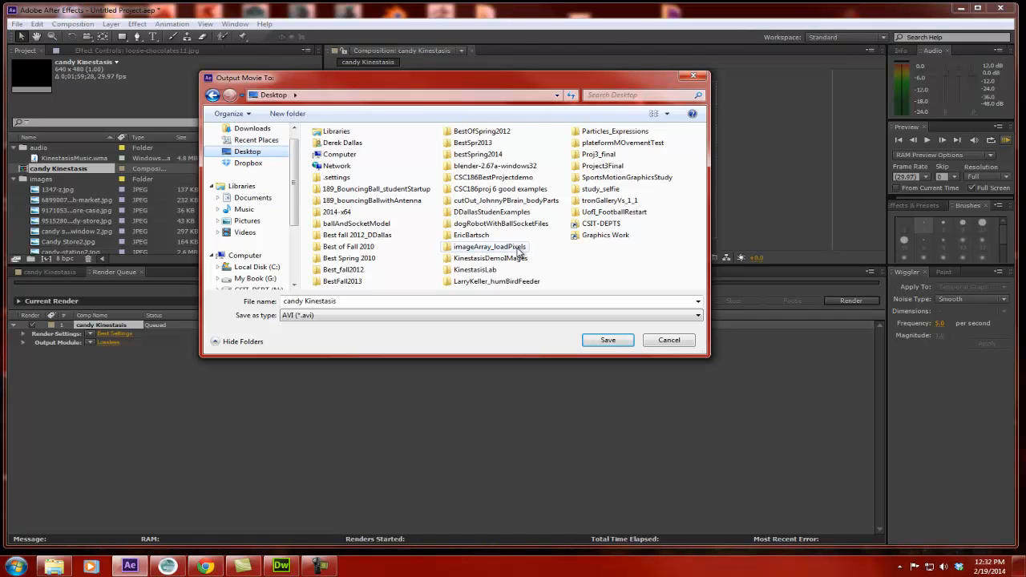
double_click(474, 270)
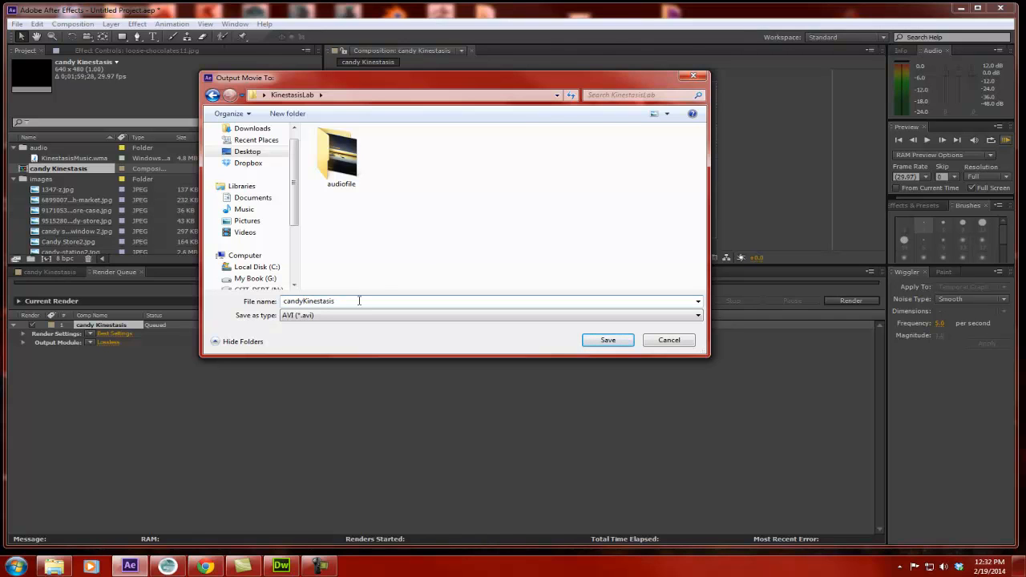
left_click(490, 315)
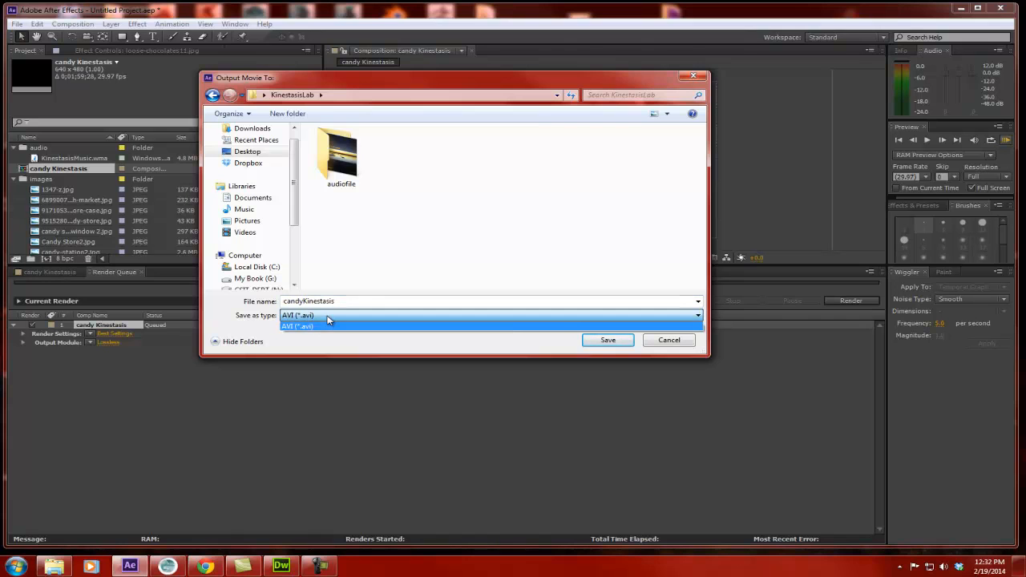
left_click(298, 327)
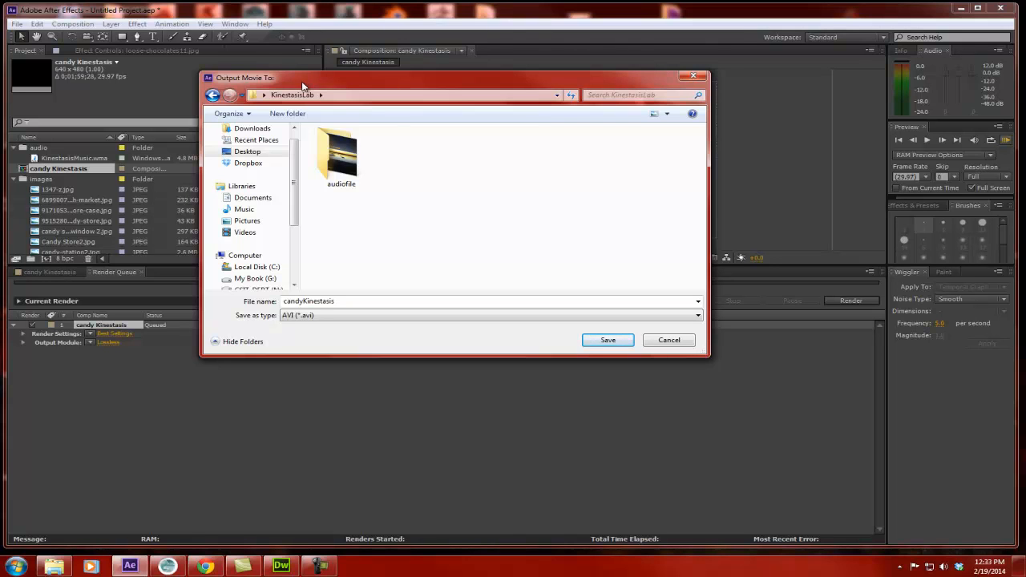
Step: Save the output as candyKinestasis in the KinestasisLab folder on the Desktop
left_click(247, 151)
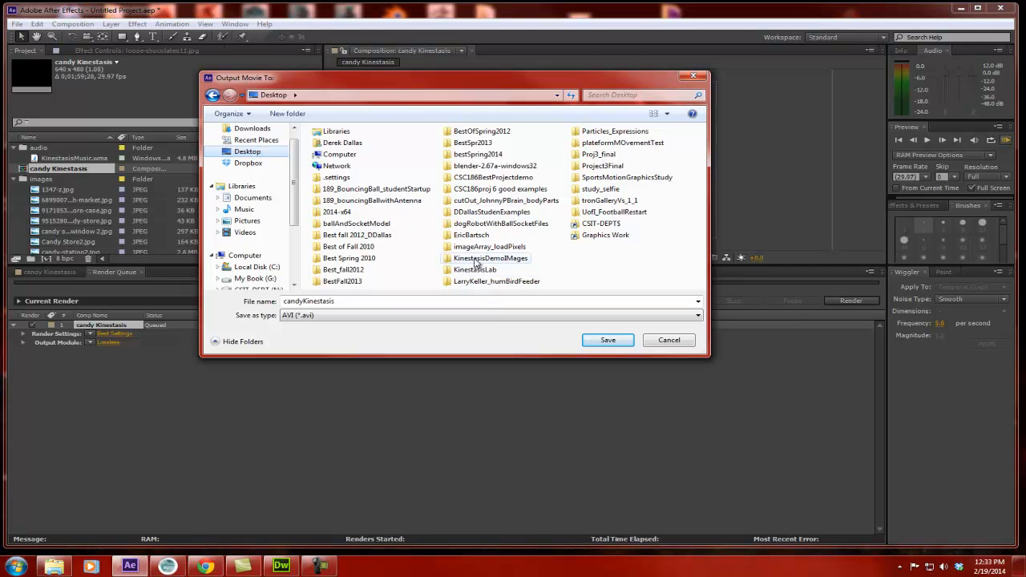
left_click(475, 270)
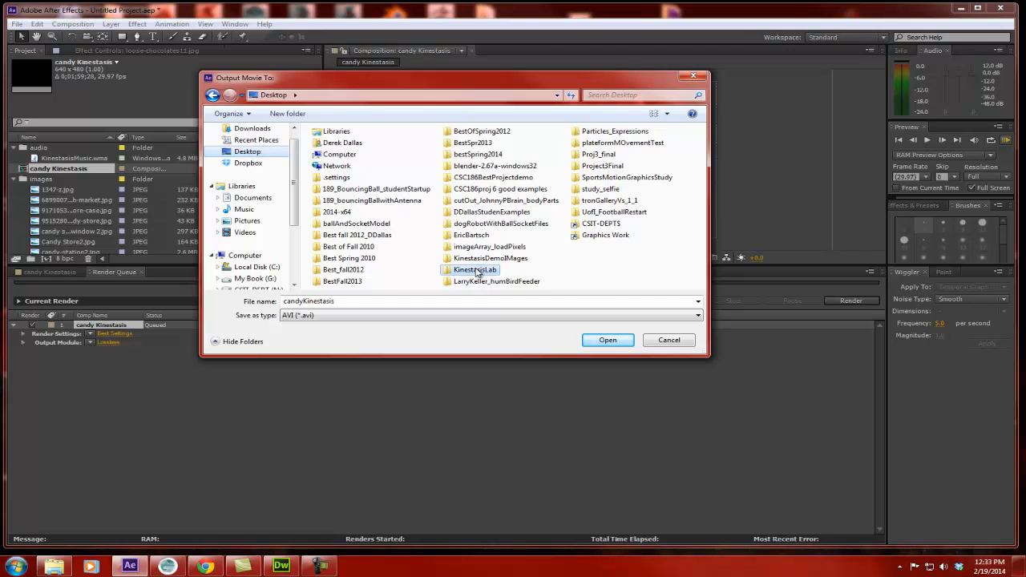
double_click(474, 269)
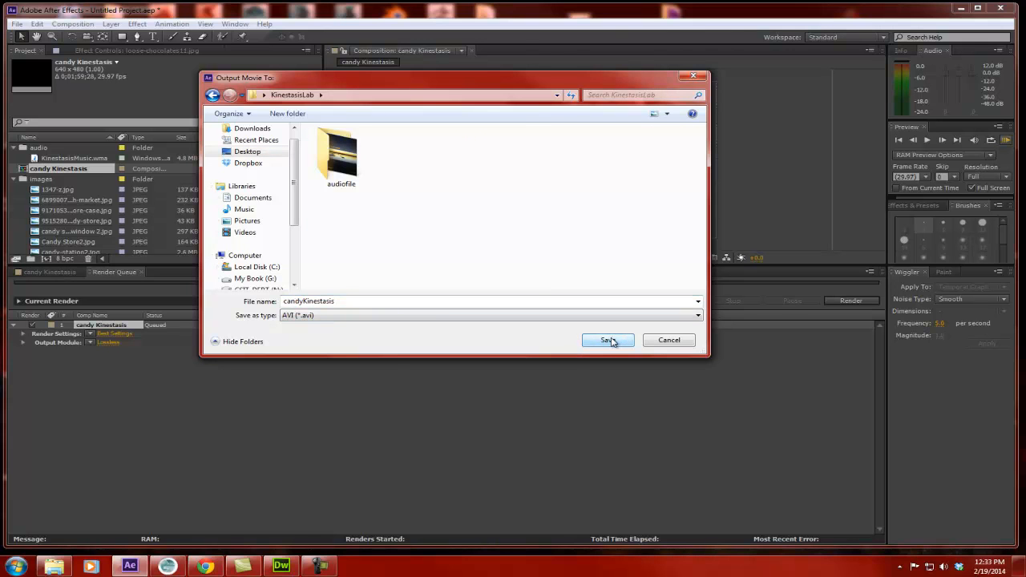
left_click(606, 340)
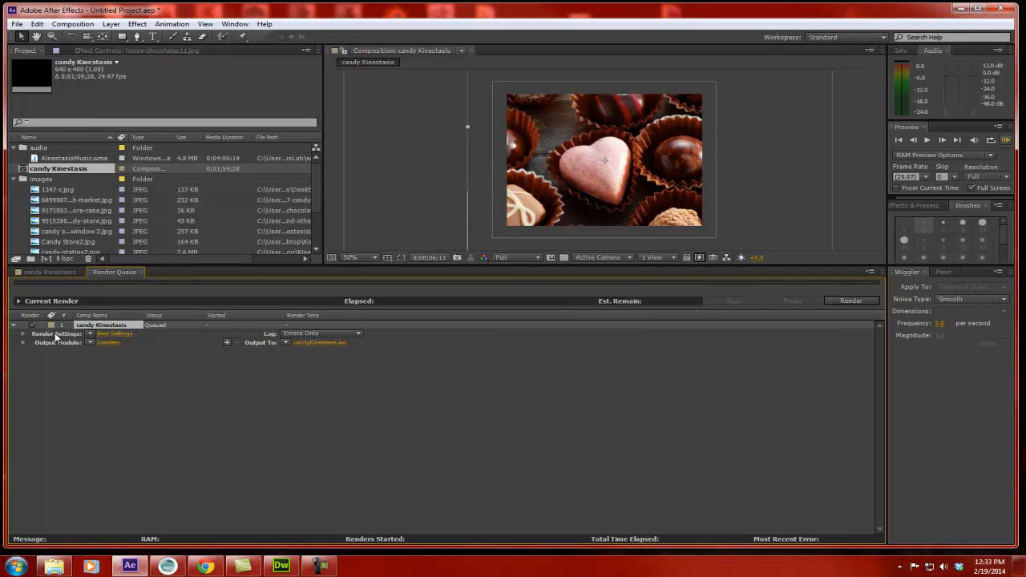
Step: In Render Settings keep quality Best and resolution Full for the queued comp
left_click(115, 334)
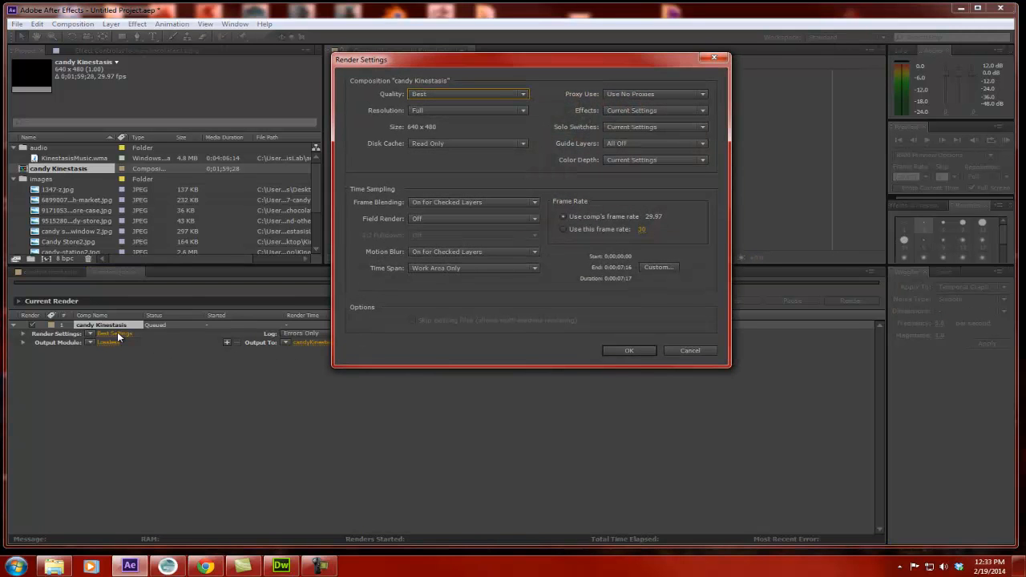
mouse_move(385, 64)
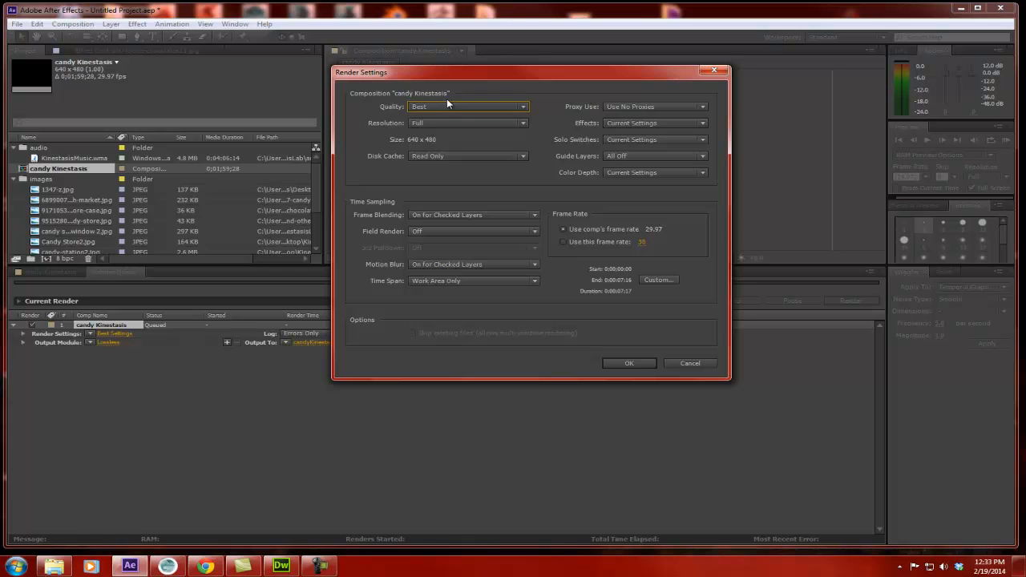
left_click(469, 106)
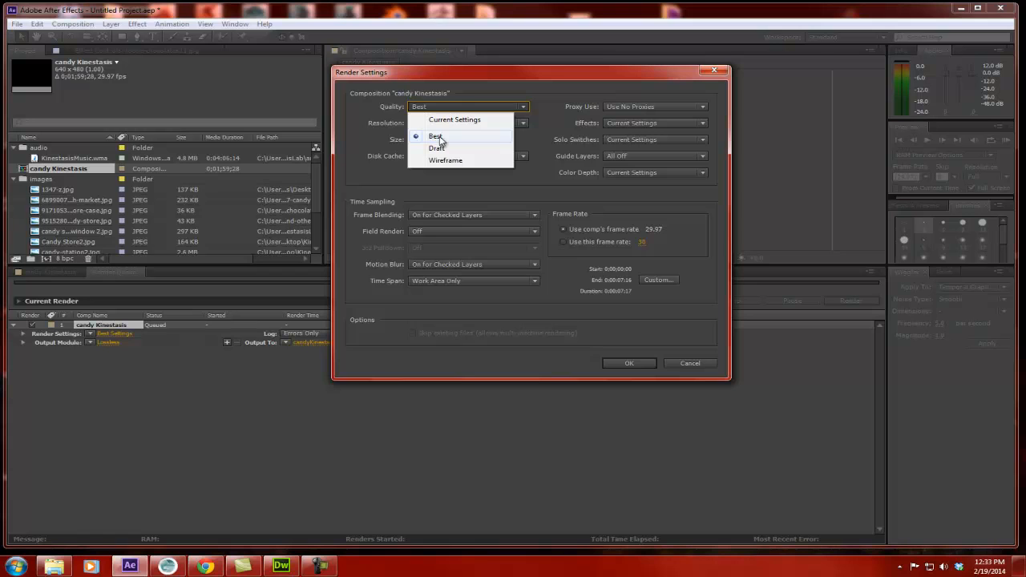
mouse_move(441, 151)
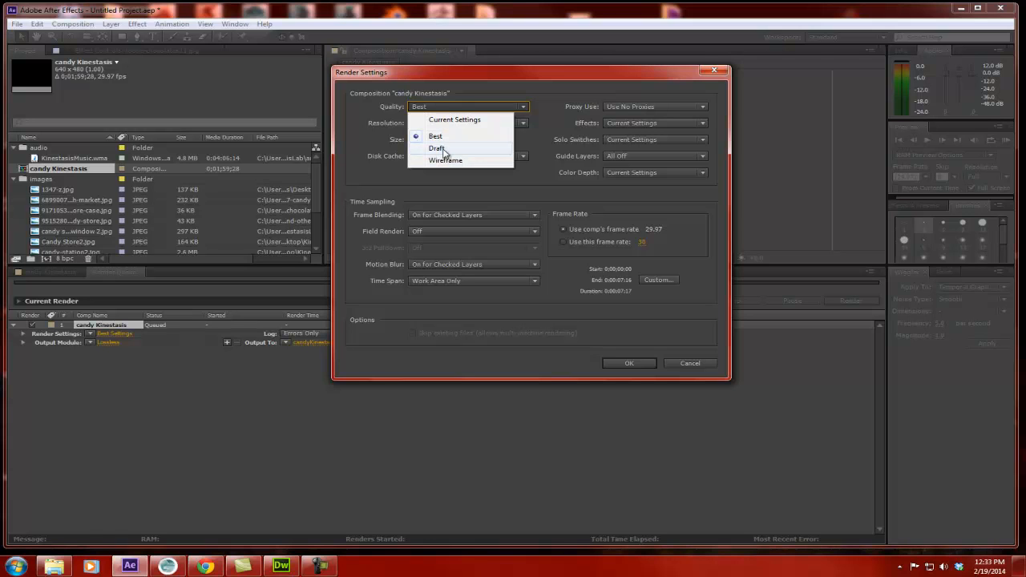
mouse_move(449, 154)
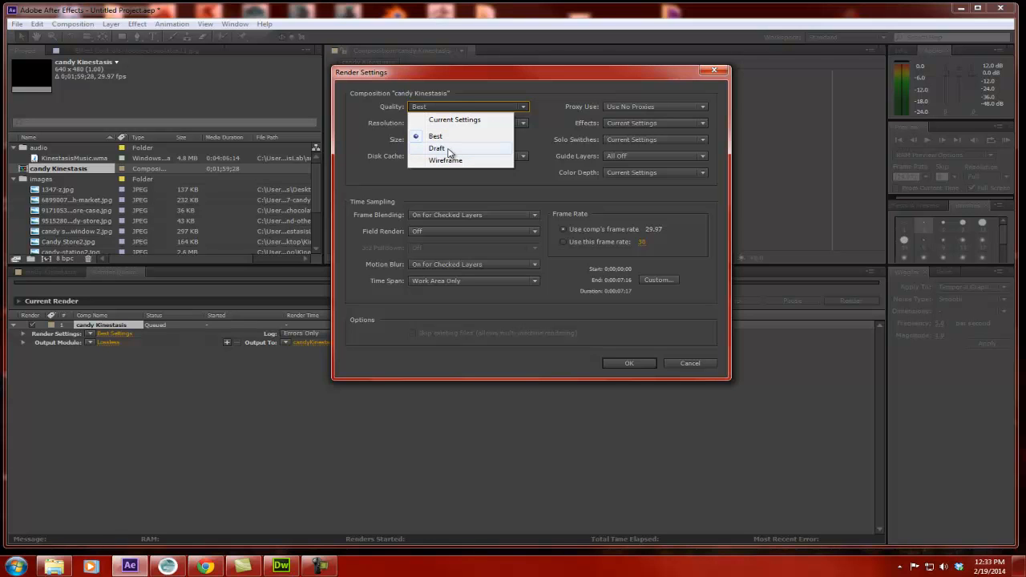
left_click(436, 134)
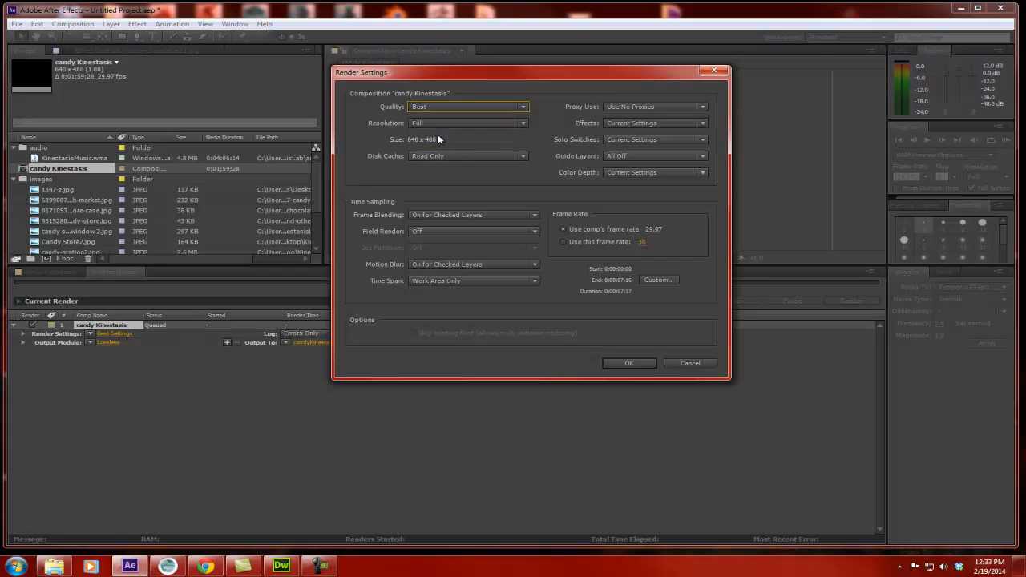
left_click(468, 121)
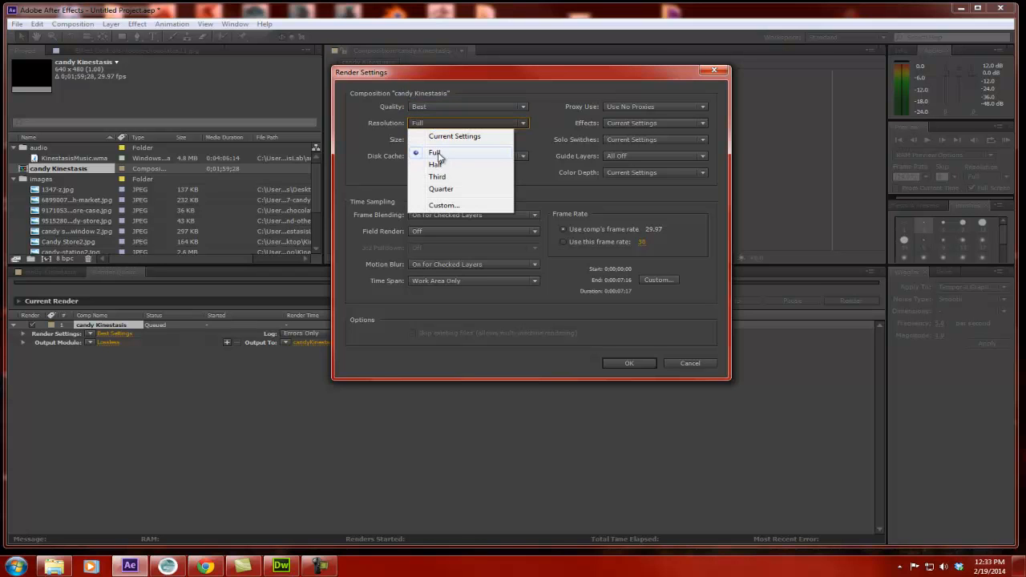
left_click(437, 154)
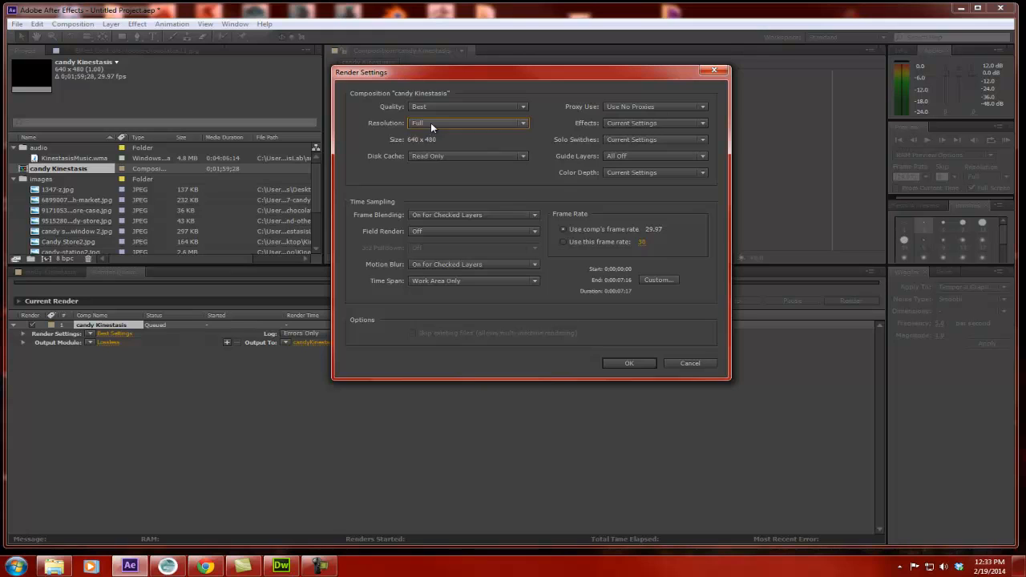
mouse_move(413, 145)
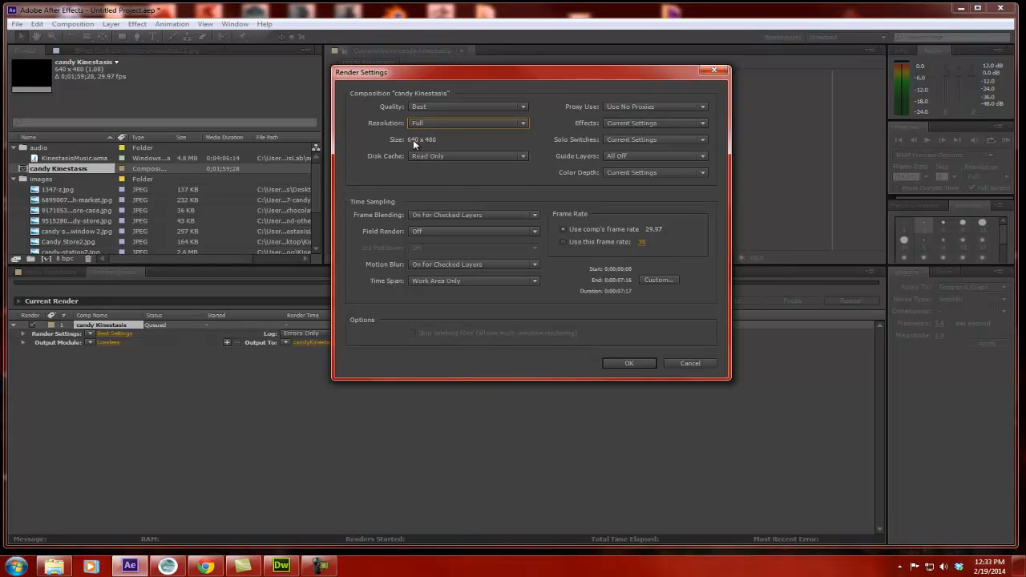
mouse_move(436, 144)
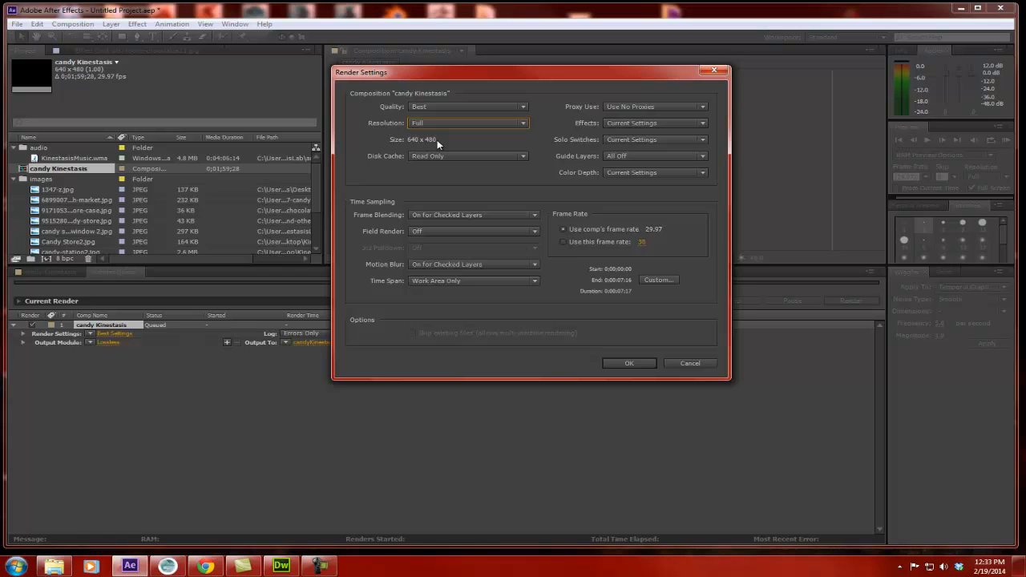
mouse_move(393, 284)
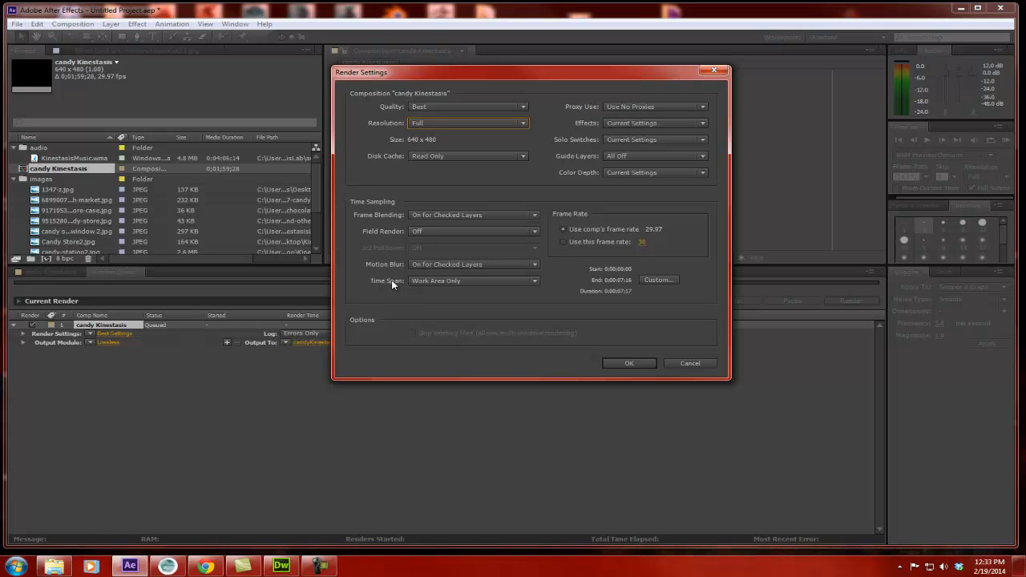
left_click(473, 281)
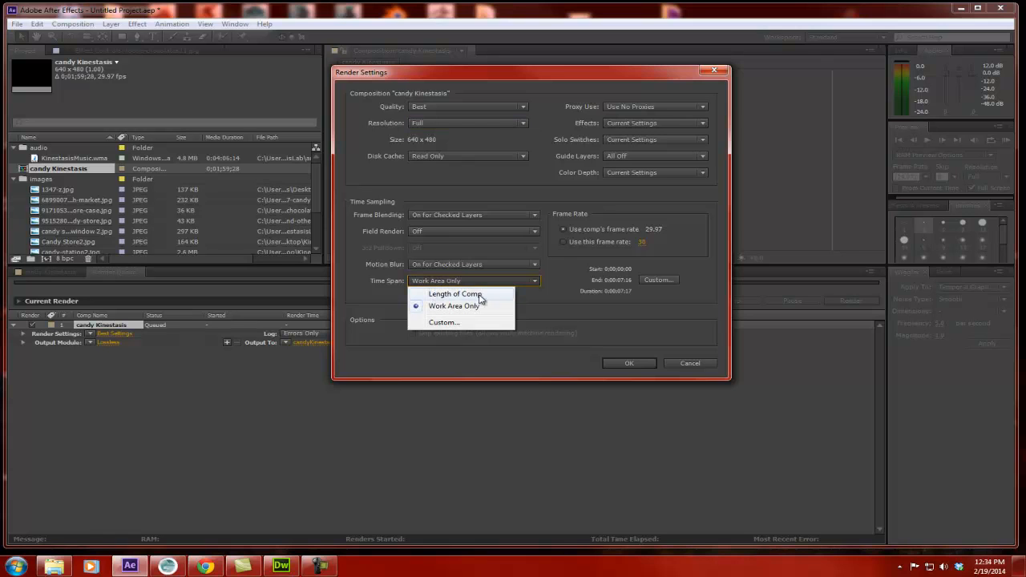
mouse_move(481, 304)
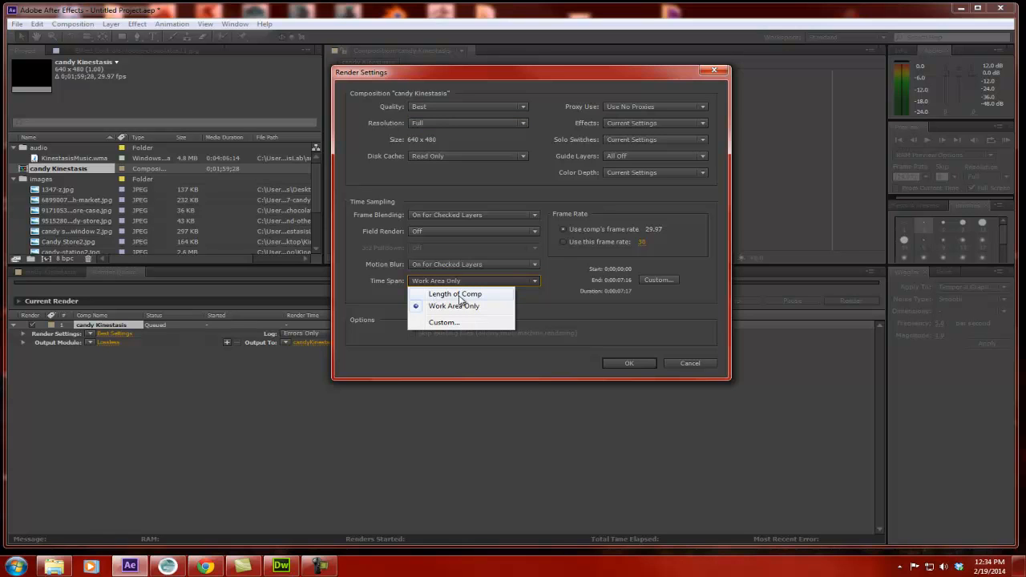
mouse_move(481, 301)
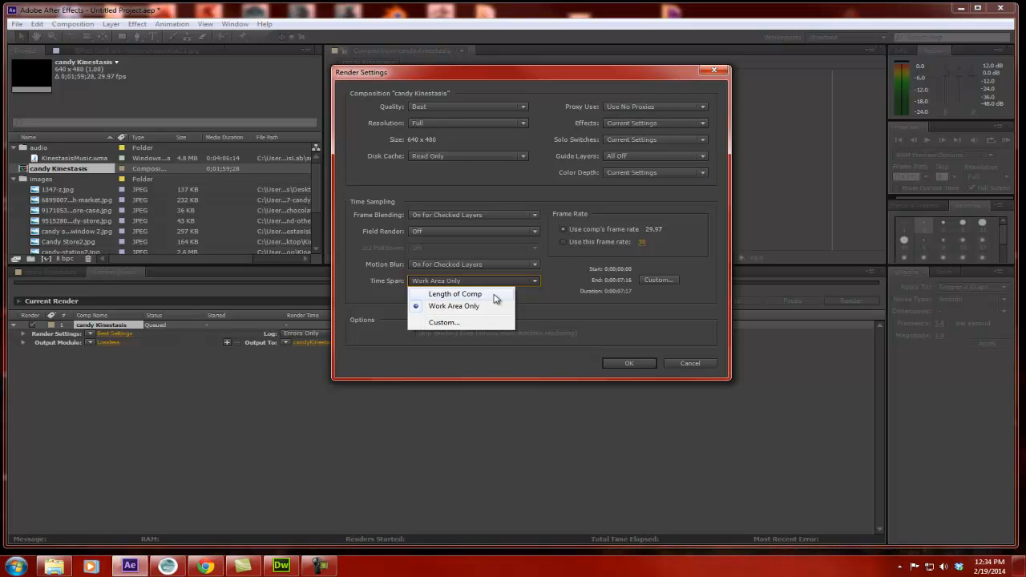
mouse_move(440, 306)
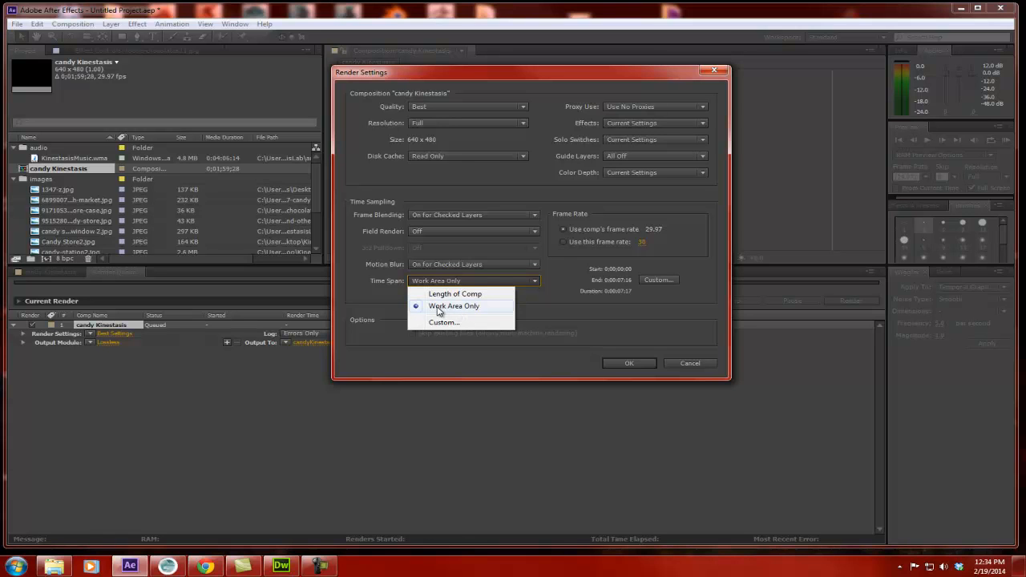
left_click(454, 305)
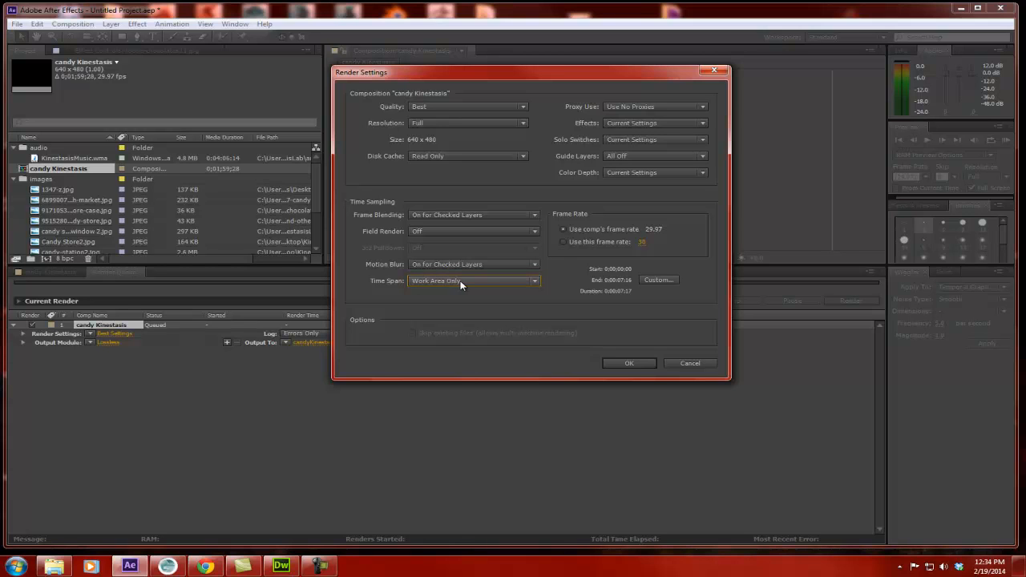
mouse_move(446, 292)
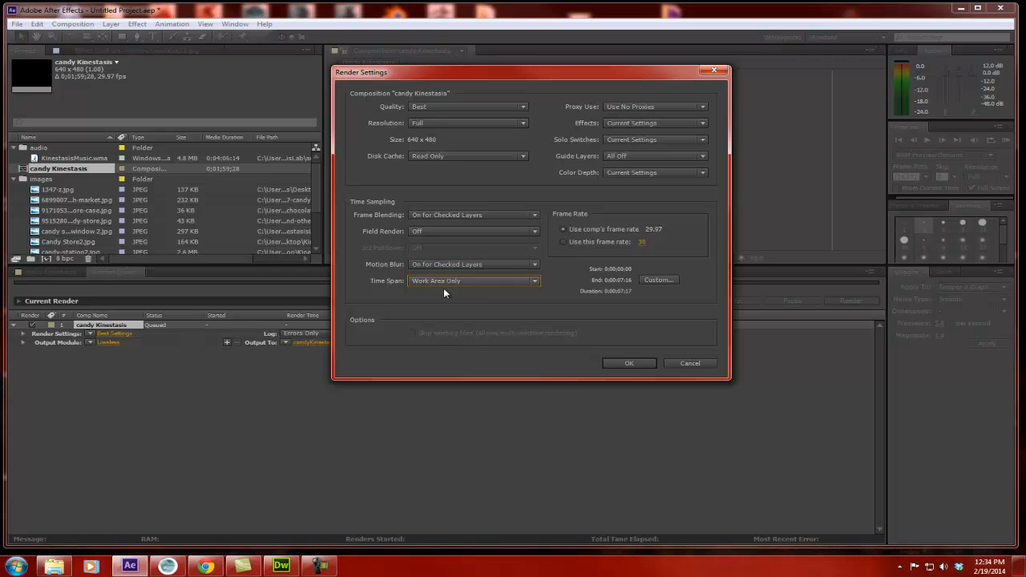
mouse_move(468, 301)
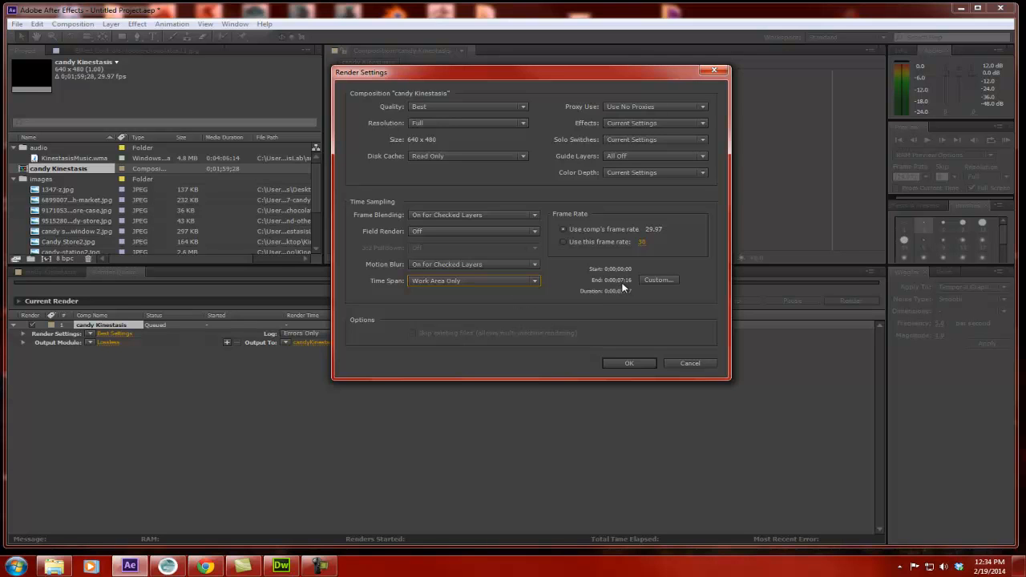
left_click(473, 281)
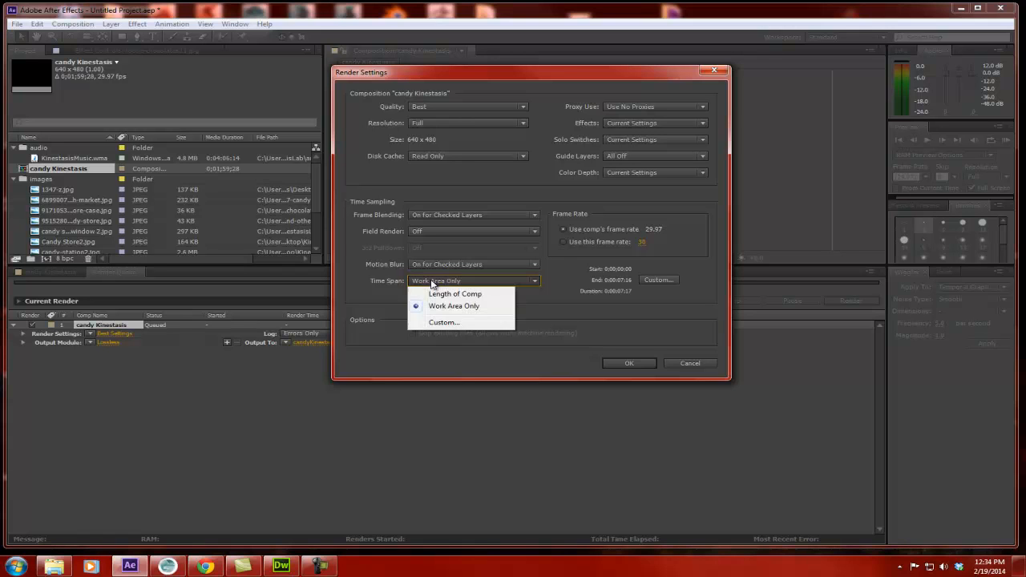
left_click(455, 293)
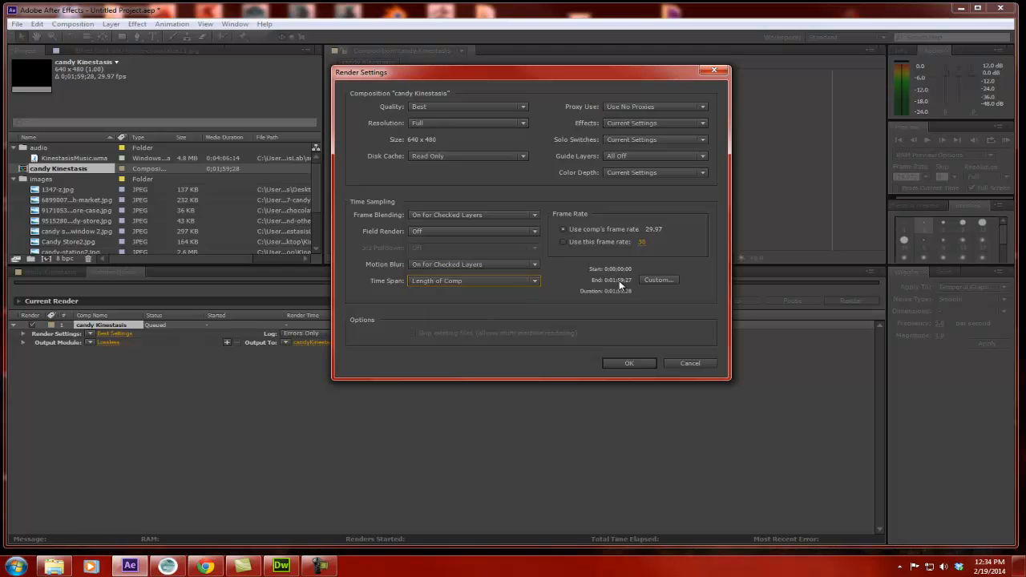
left_click(473, 281)
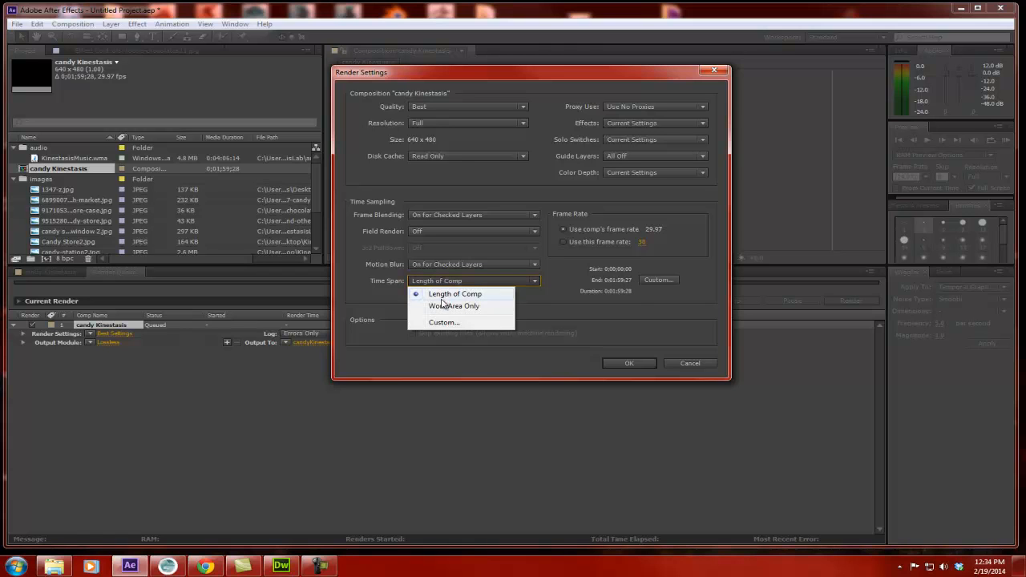
left_click(455, 306)
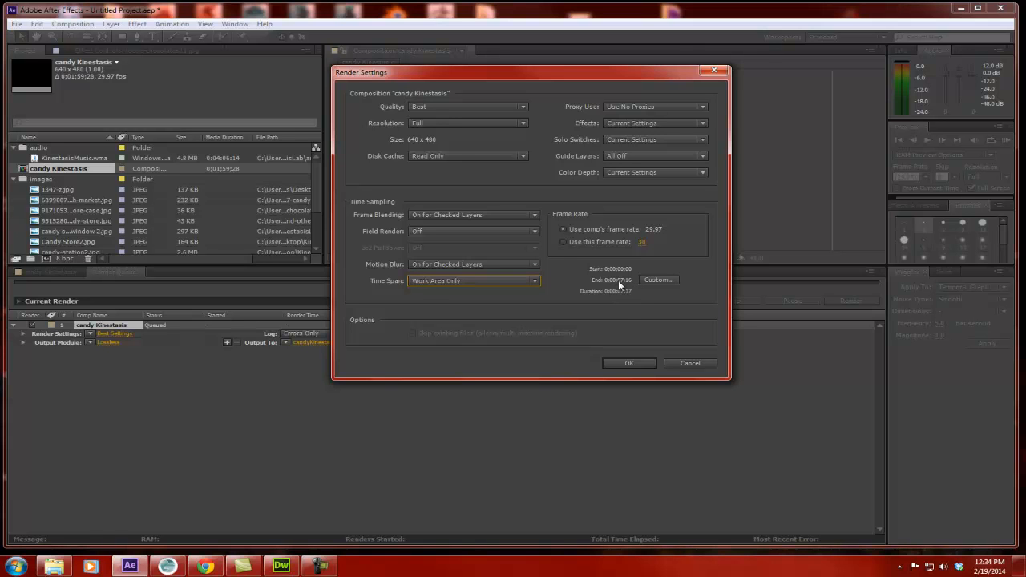
mouse_move(627, 285)
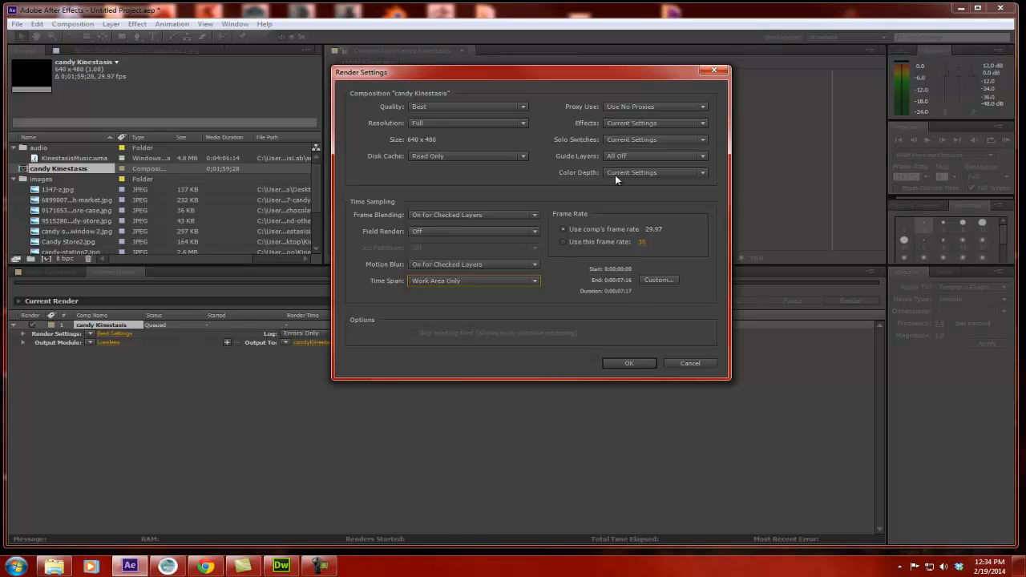
mouse_move(616, 170)
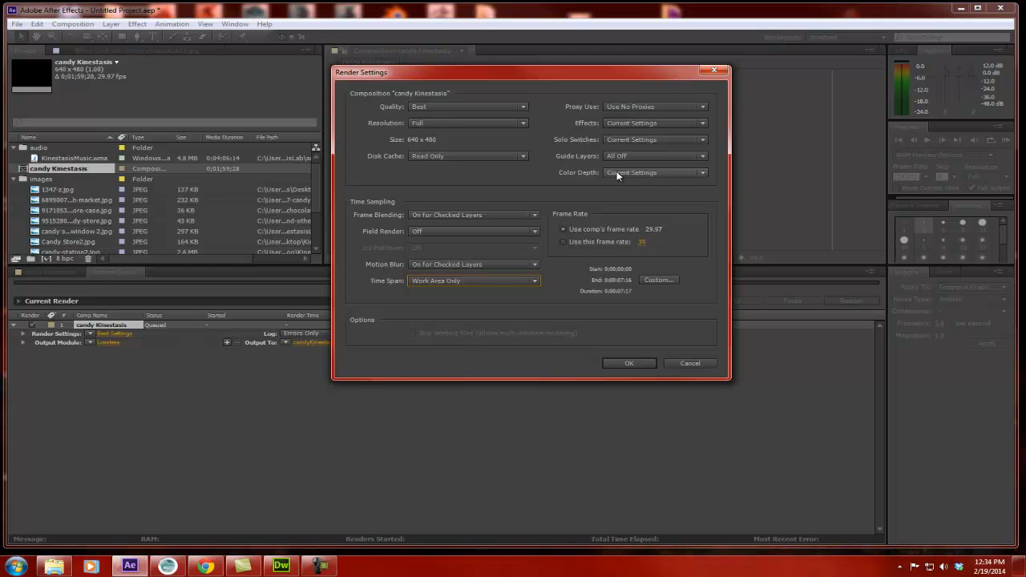
Step: Accept the render settings and bring up the Lossless output module settings
left_click(629, 363)
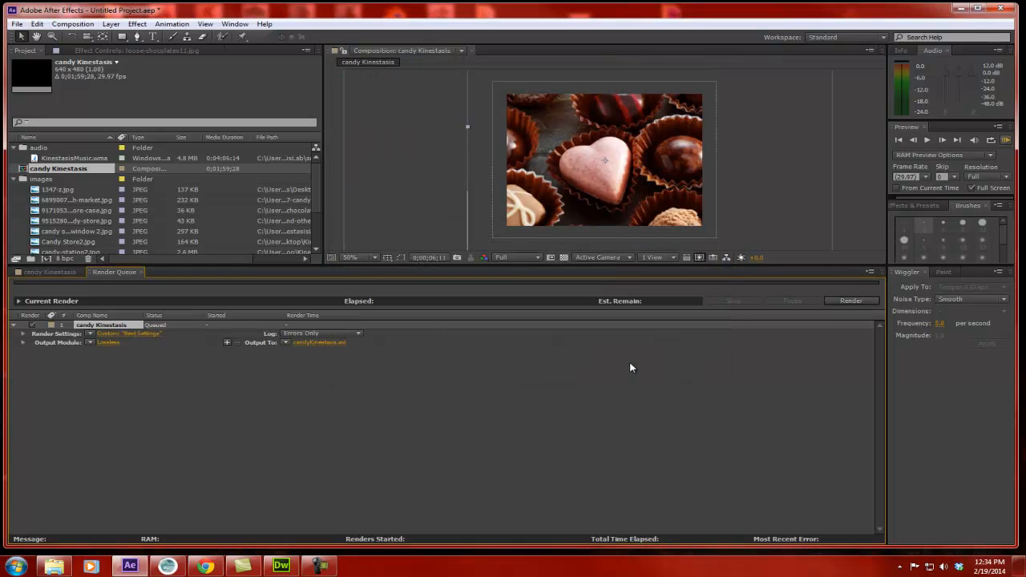
mouse_move(168, 337)
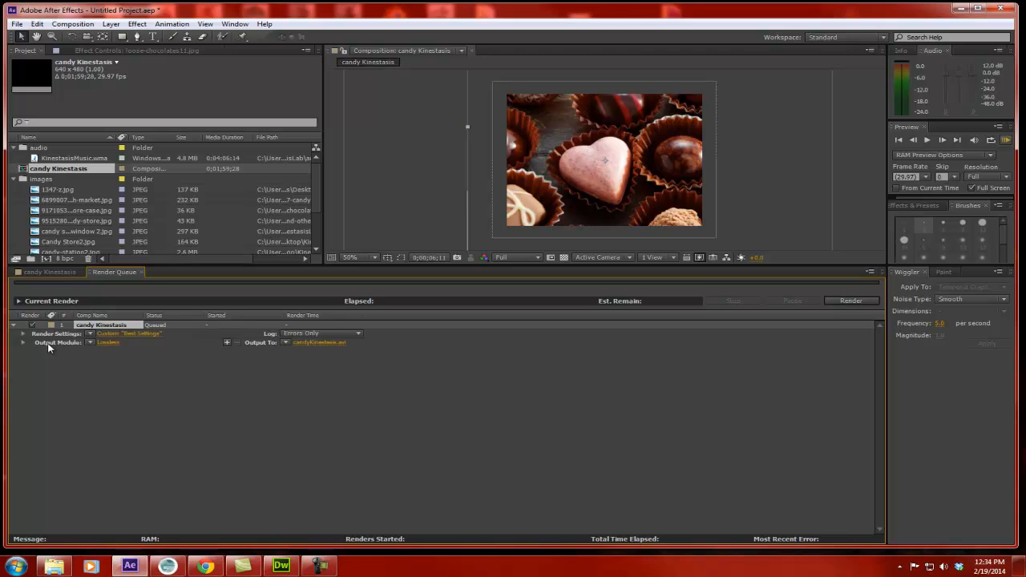
mouse_move(109, 344)
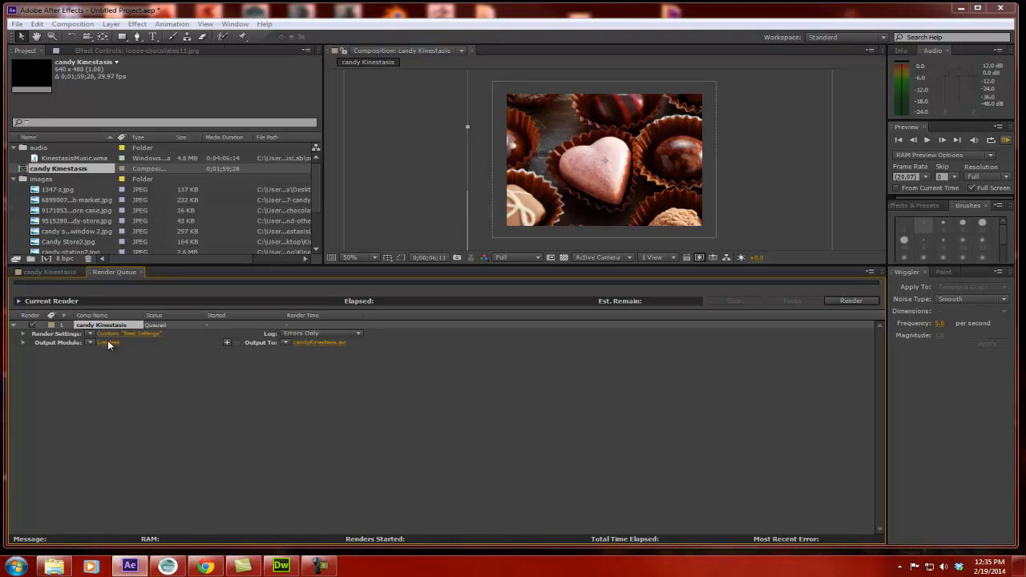
left_click(106, 343)
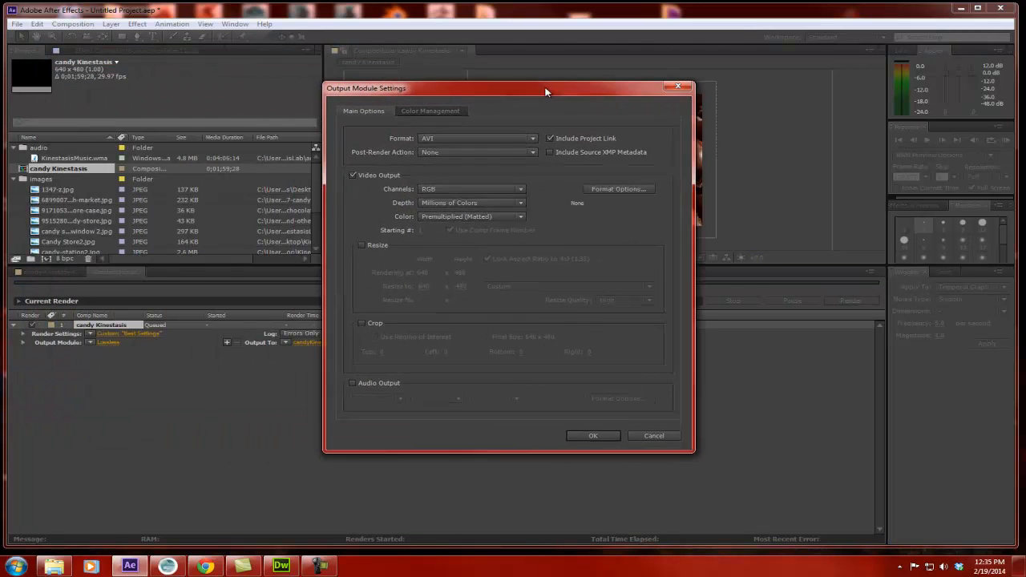
Step: Change the output format from AVI to QuickTime and bring up its format options
left_click_drag(545, 89, 548, 65)
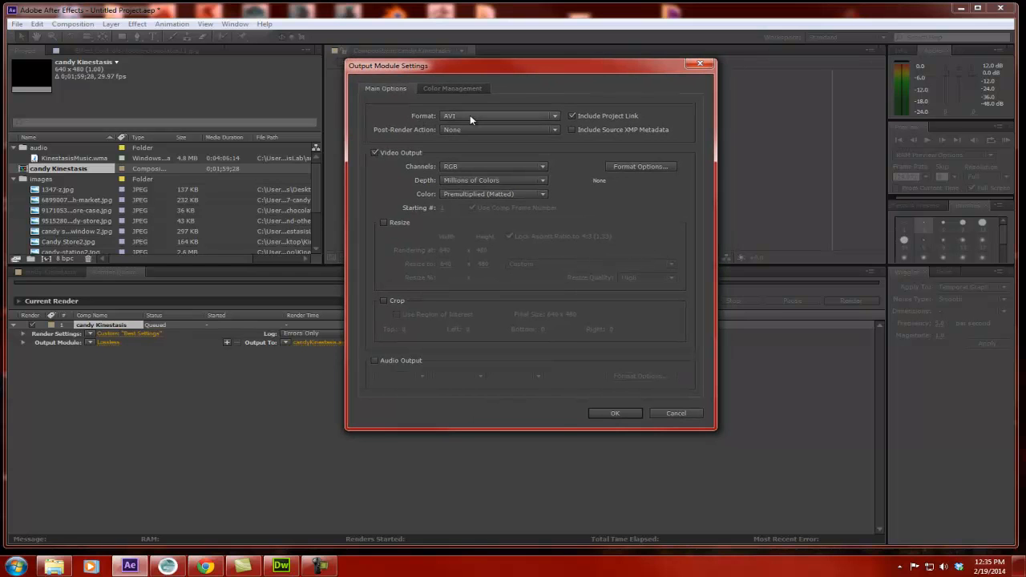
left_click(497, 116)
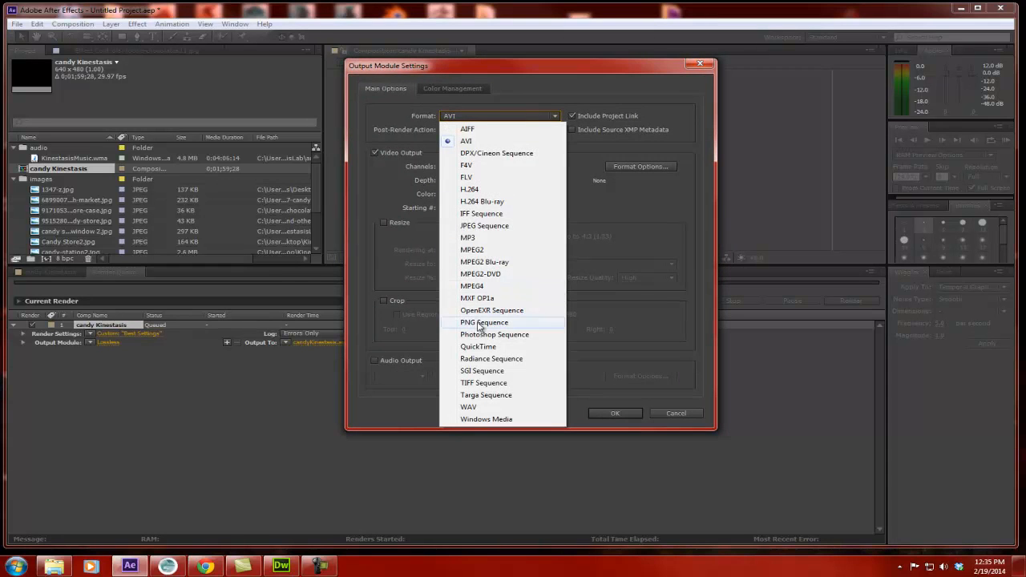
left_click(478, 347)
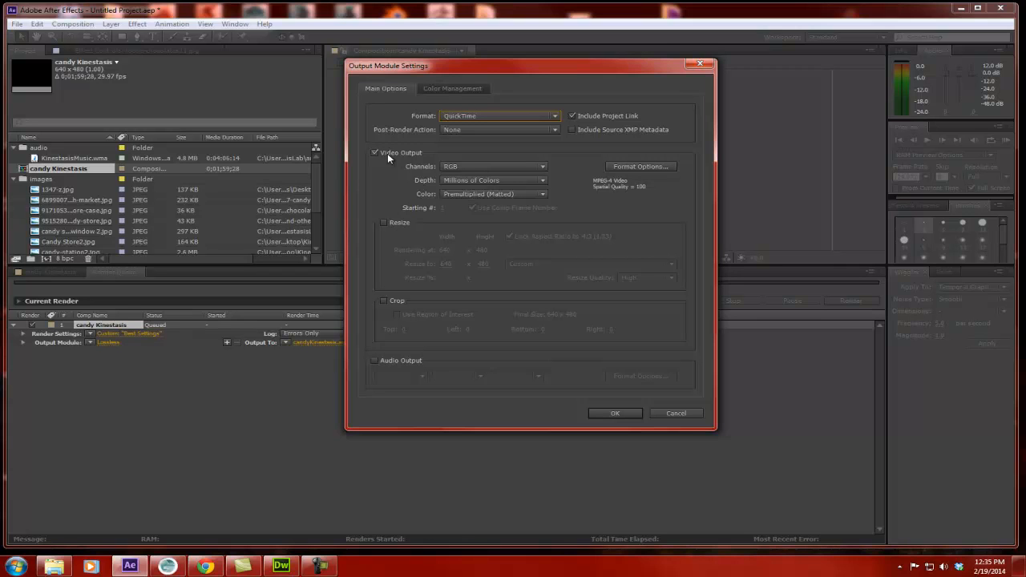
mouse_move(602, 190)
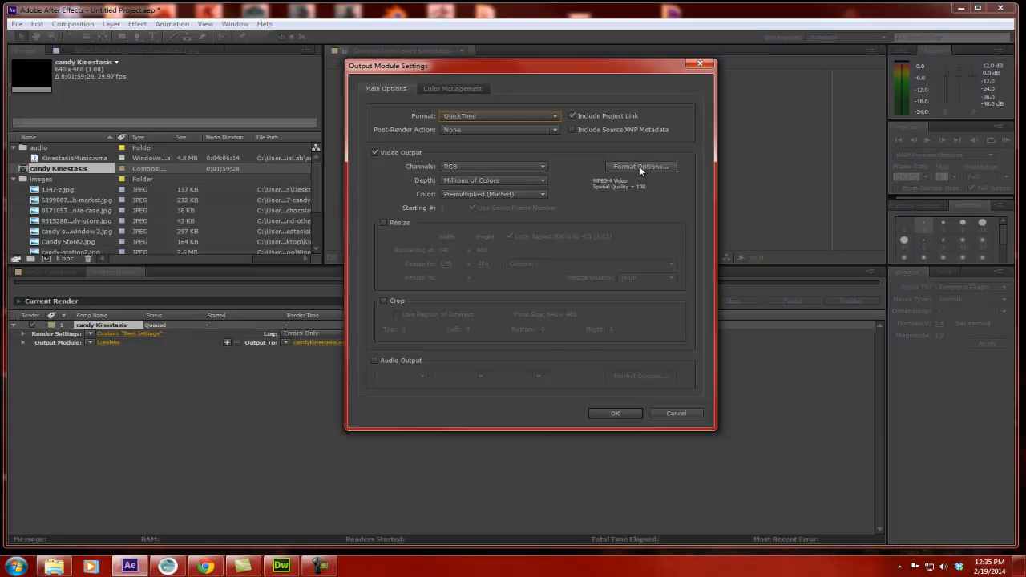
left_click(641, 167)
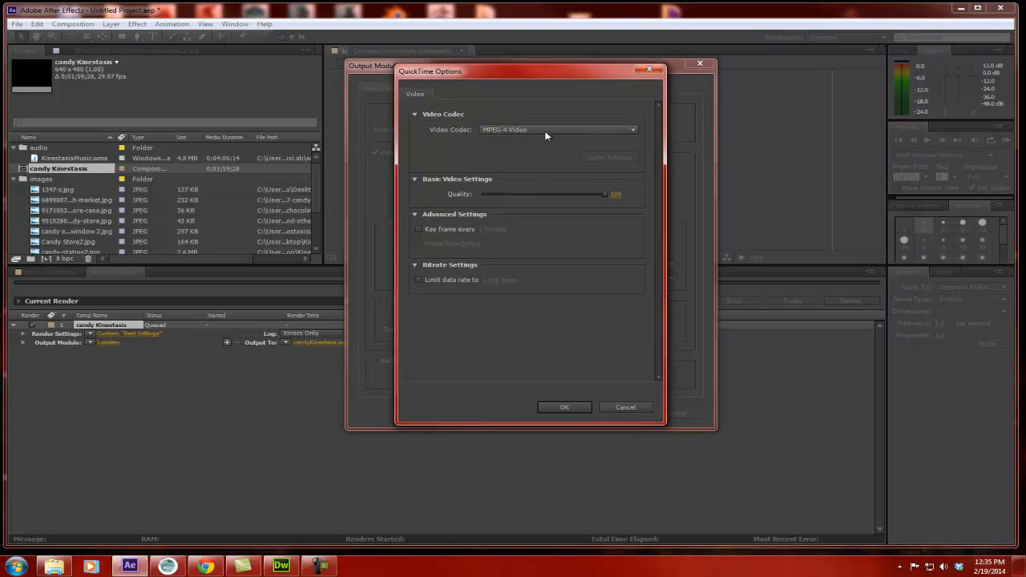
Step: Choose MPEG-4 Video as the QuickTime video codec at quality 100
left_click(558, 128)
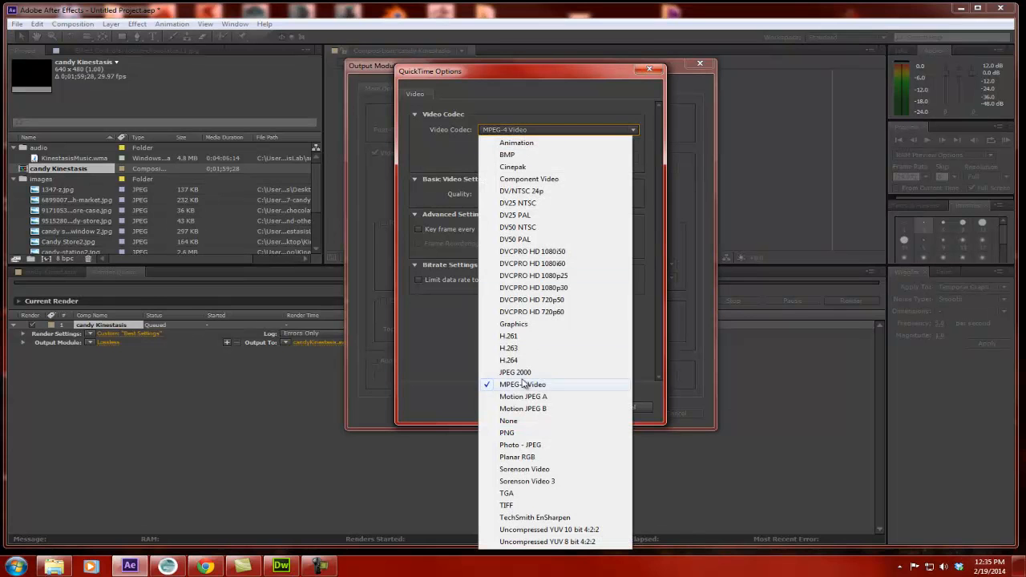
mouse_move(508, 420)
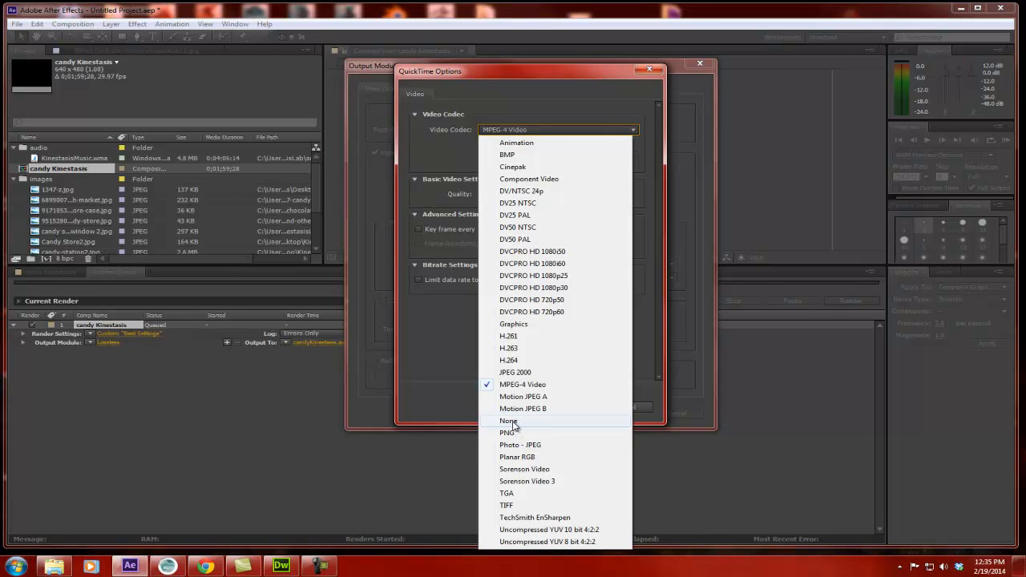
mouse_move(528, 481)
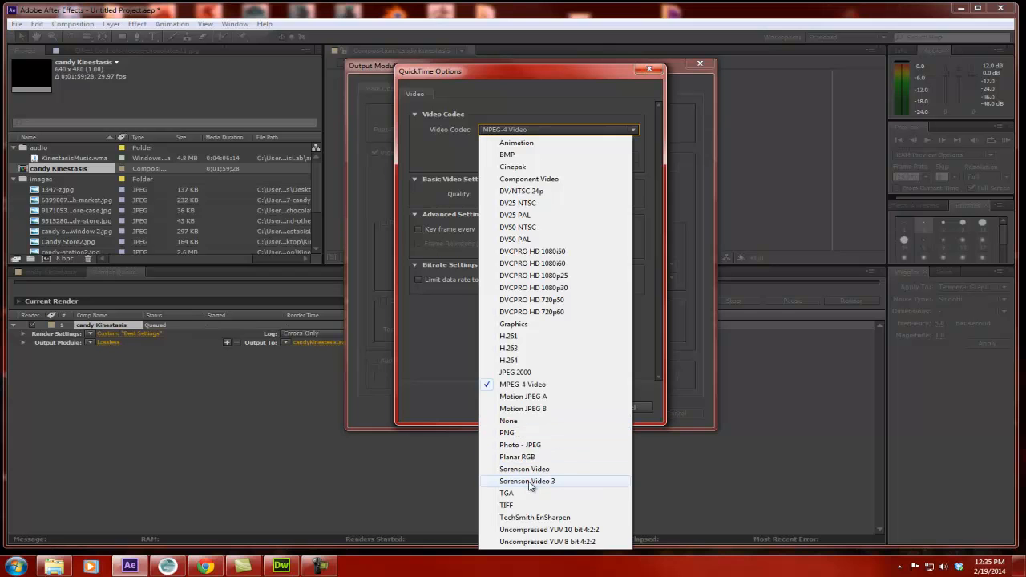
mouse_move(513, 281)
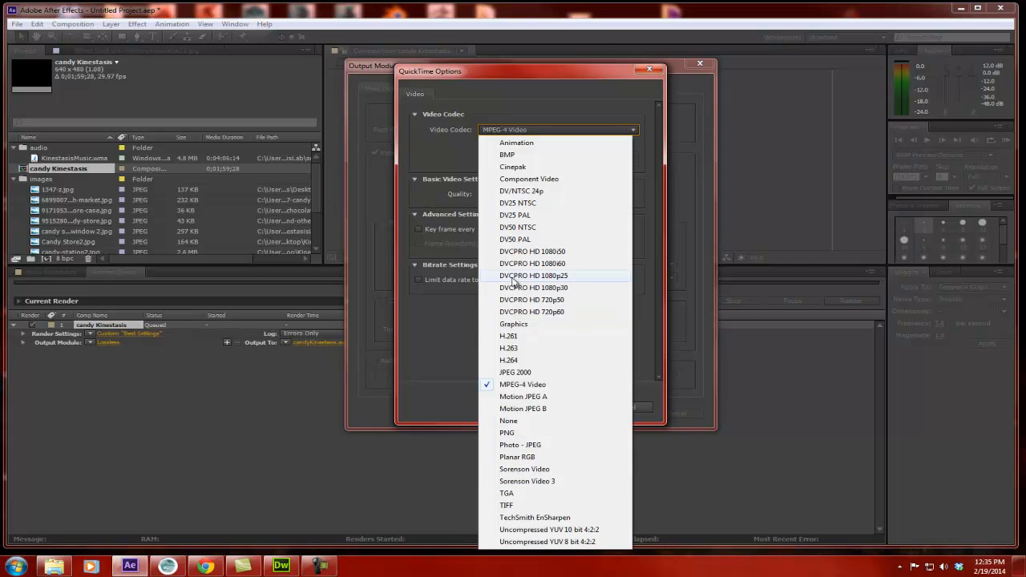
mouse_move(513, 311)
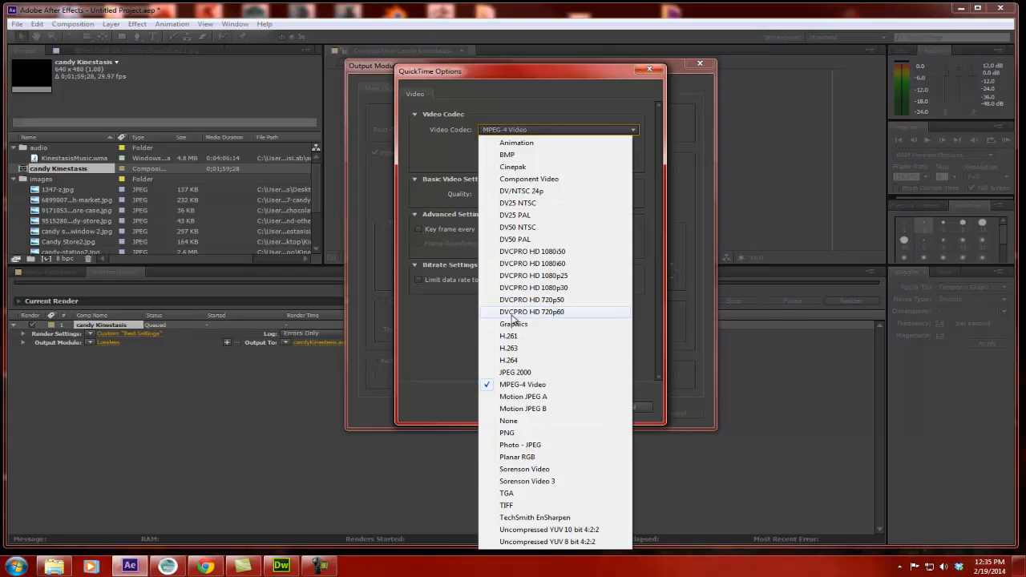
mouse_move(537, 146)
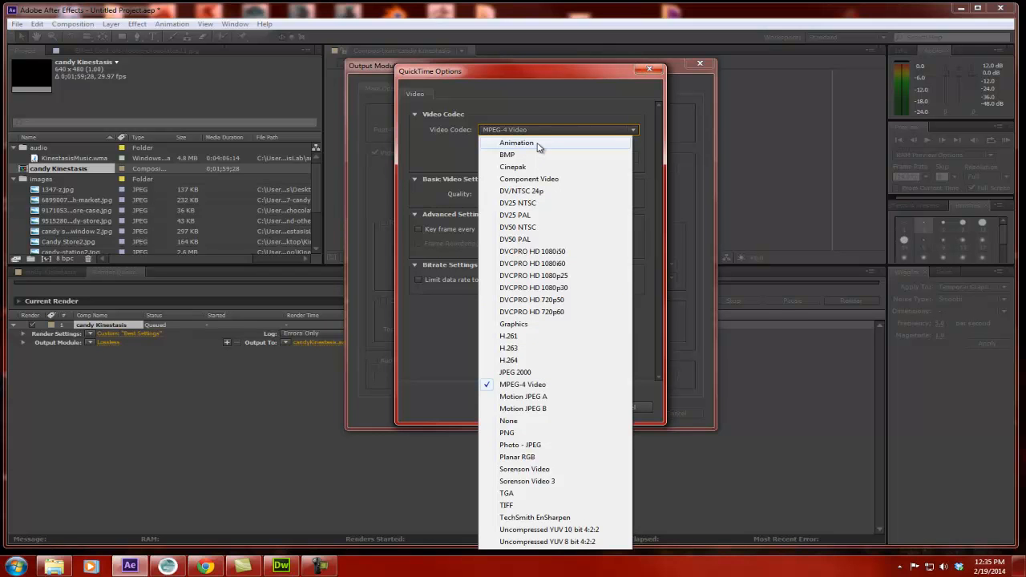
mouse_move(522, 385)
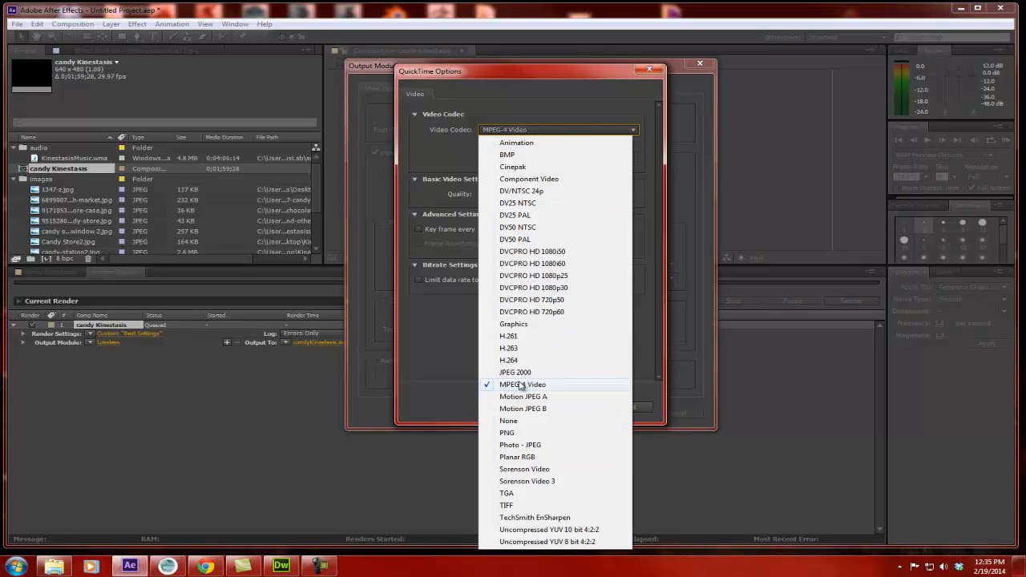
left_click(523, 385)
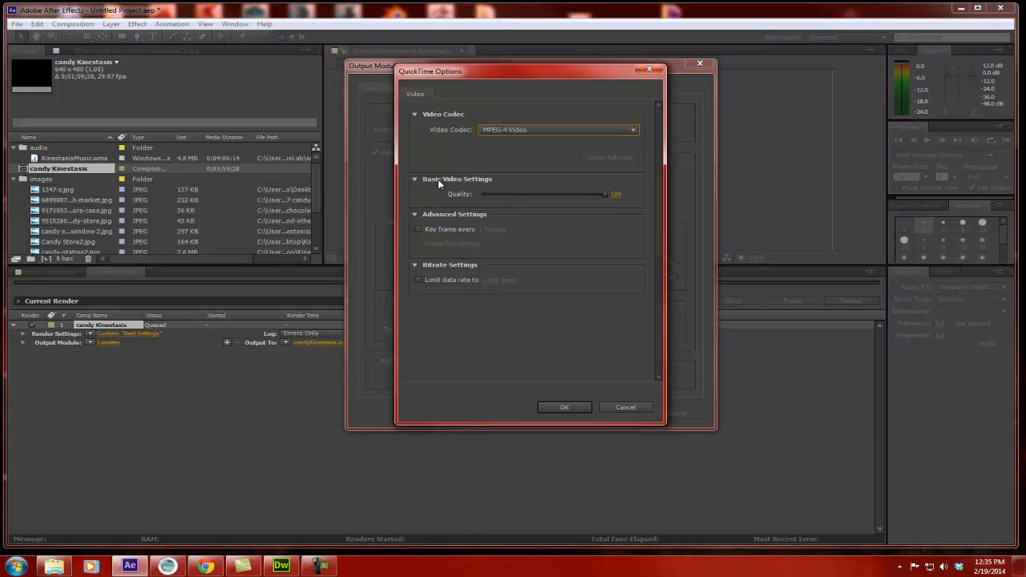
mouse_move(602, 202)
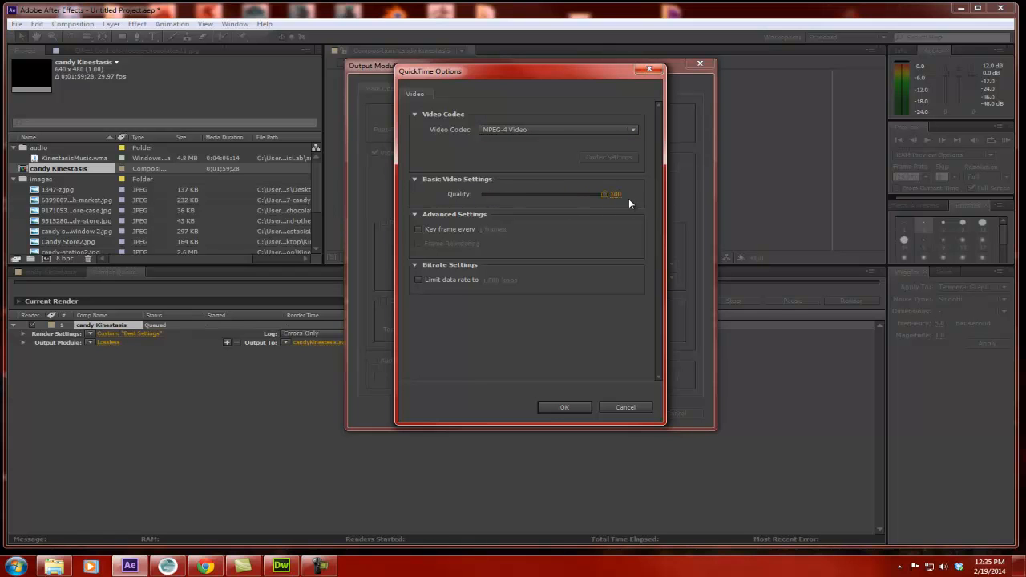
mouse_move(619, 207)
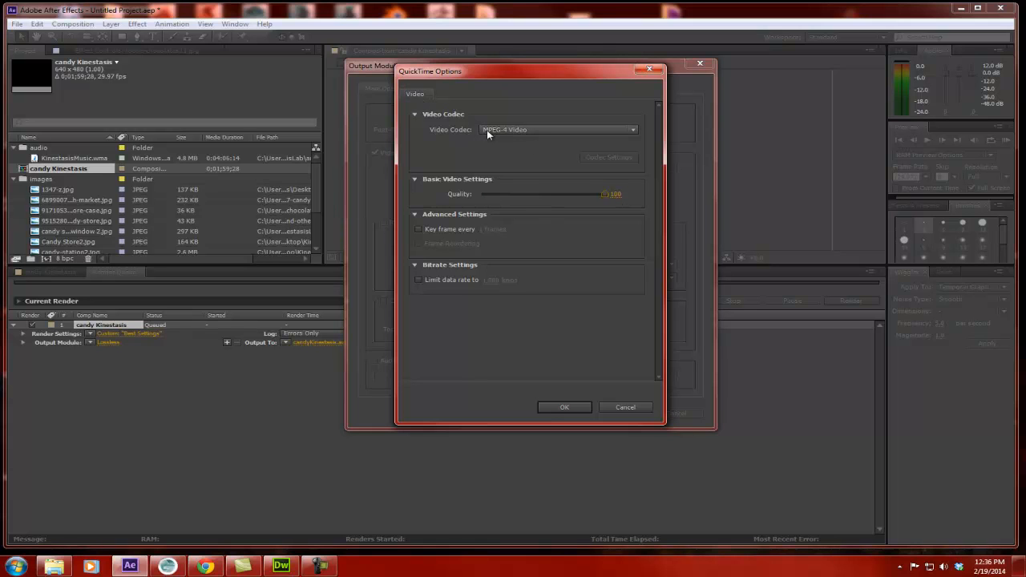
mouse_move(545, 130)
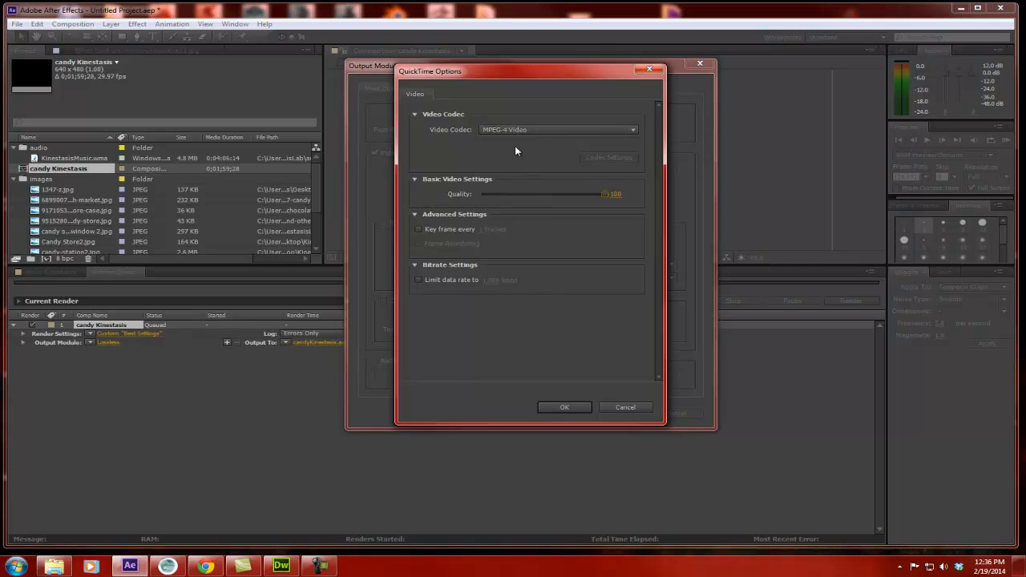
mouse_move(526, 129)
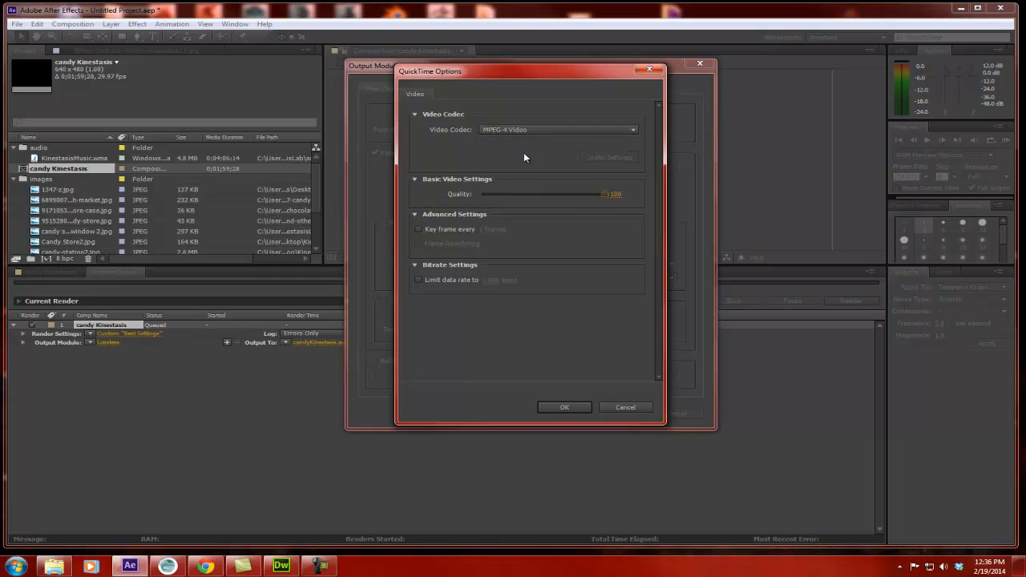
mouse_move(558, 202)
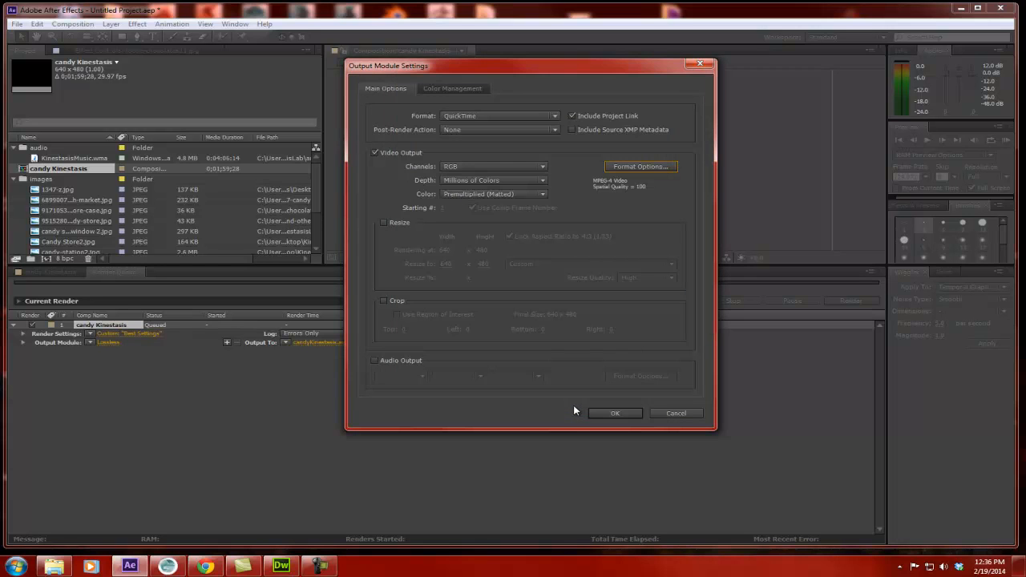
mouse_move(612, 175)
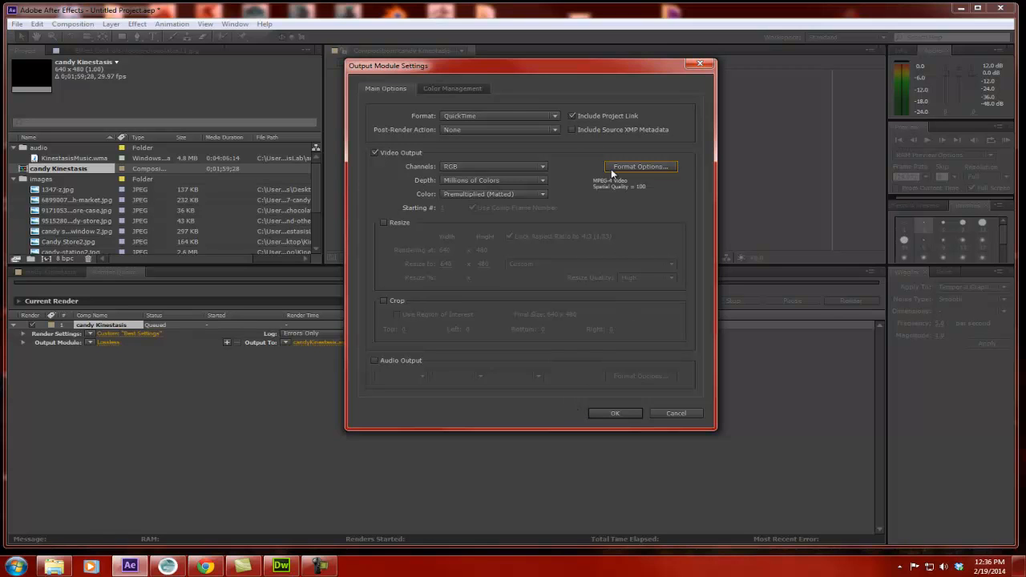
mouse_move(504, 105)
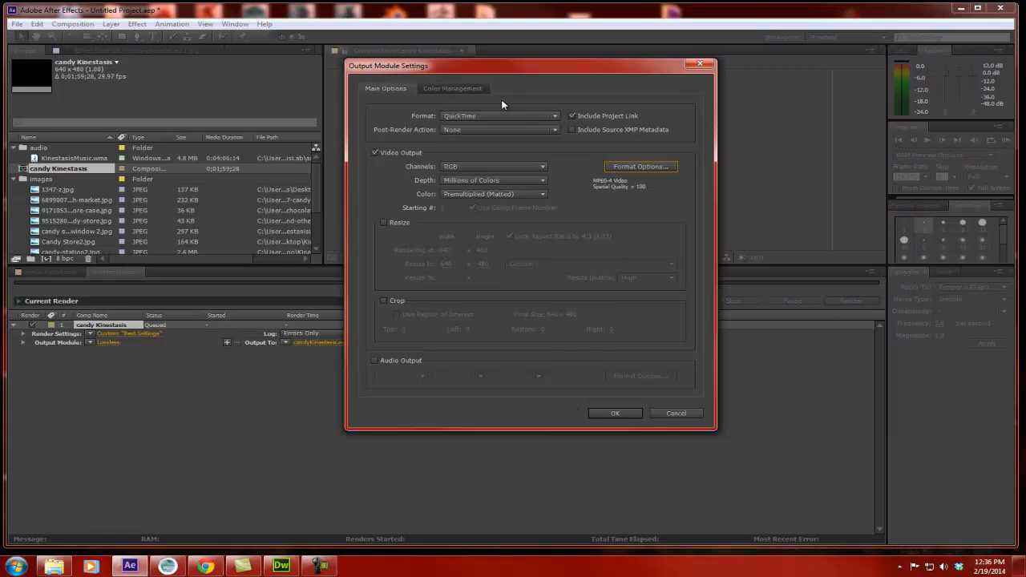
mouse_move(395, 365)
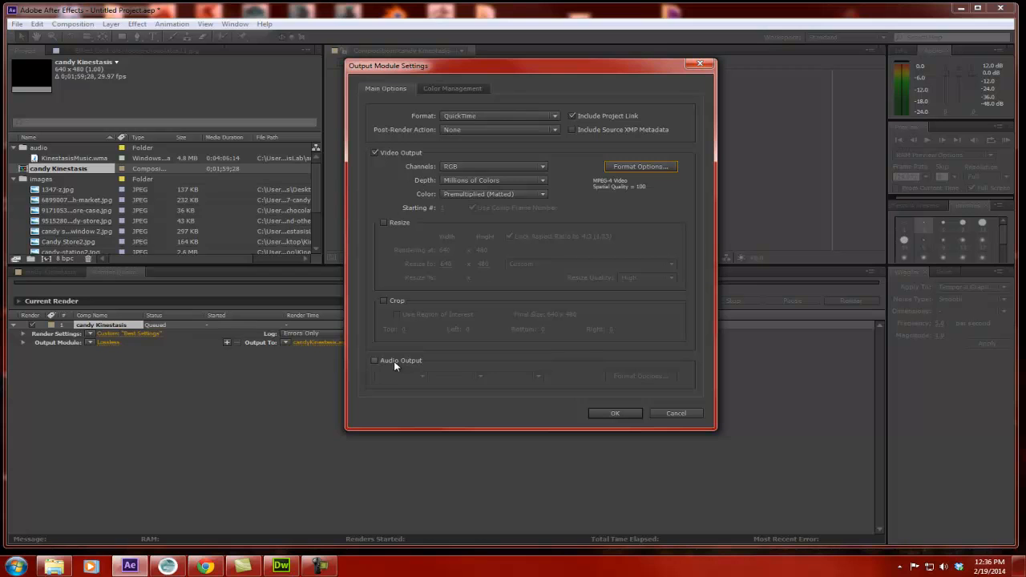
mouse_move(392, 367)
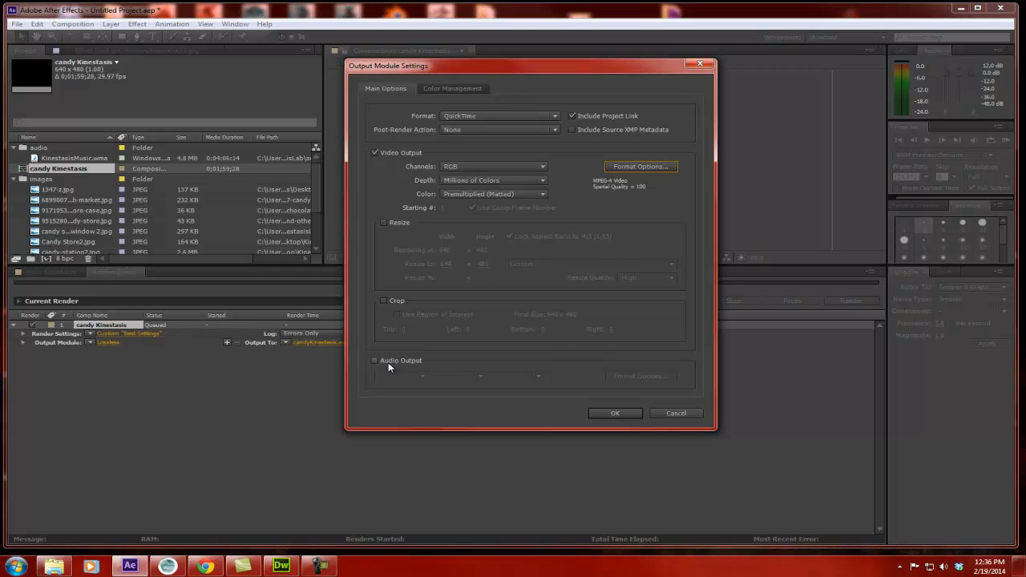
Step: Enable audio output, keep RGB channels, and confirm the QuickTime output module
left_click(375, 361)
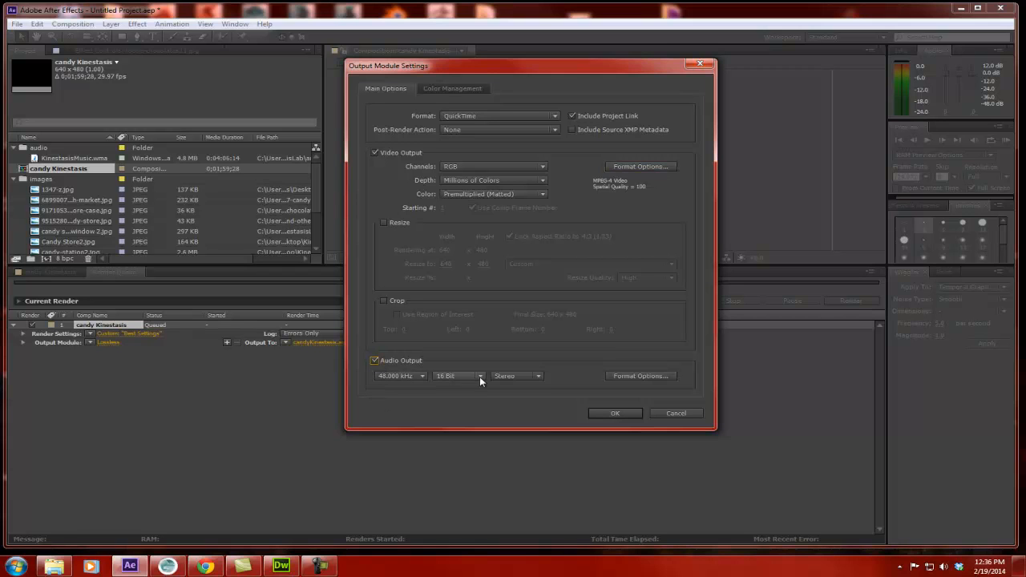
mouse_move(521, 379)
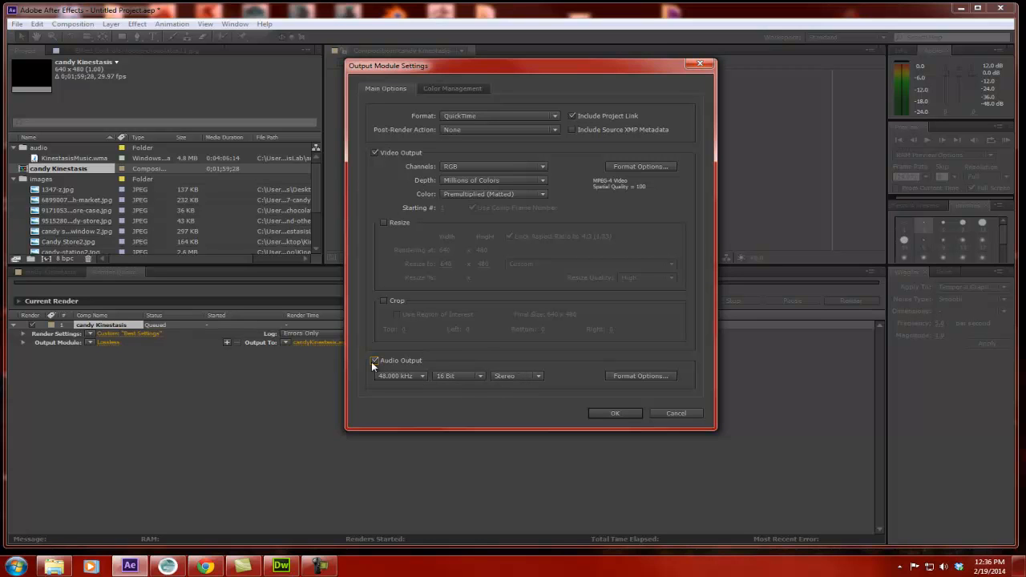
left_click(374, 361)
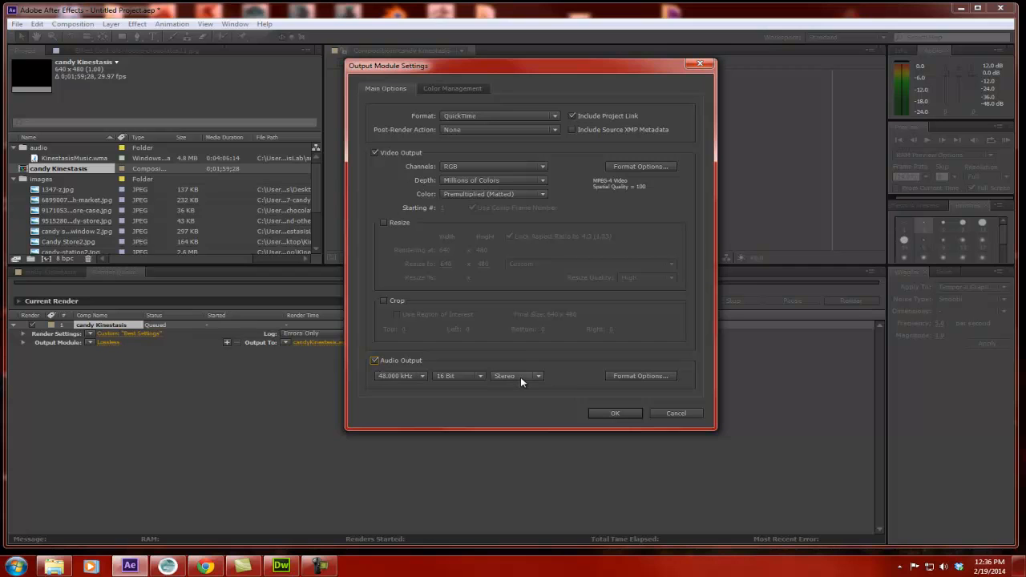
mouse_move(545, 385)
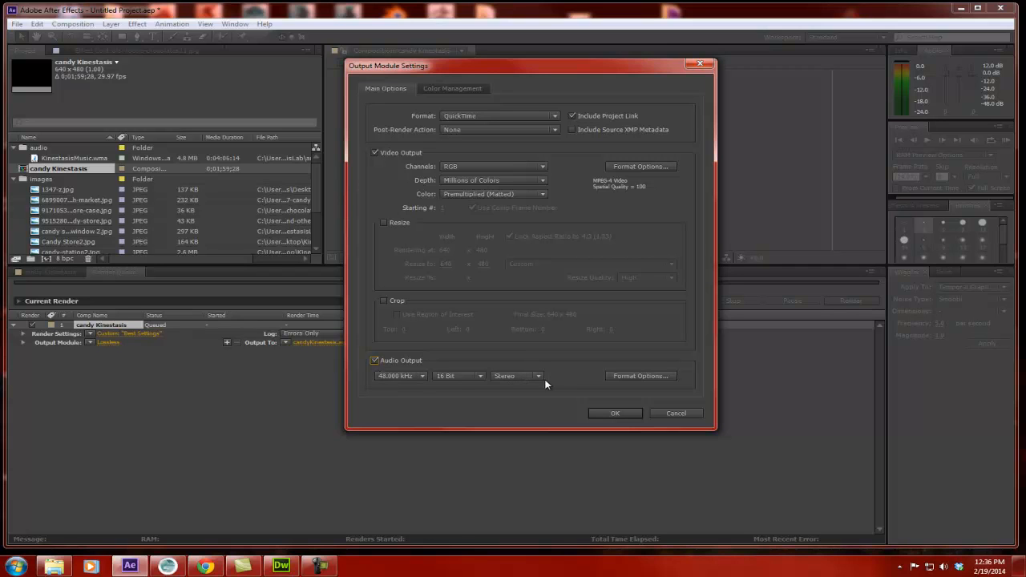
mouse_move(561, 382)
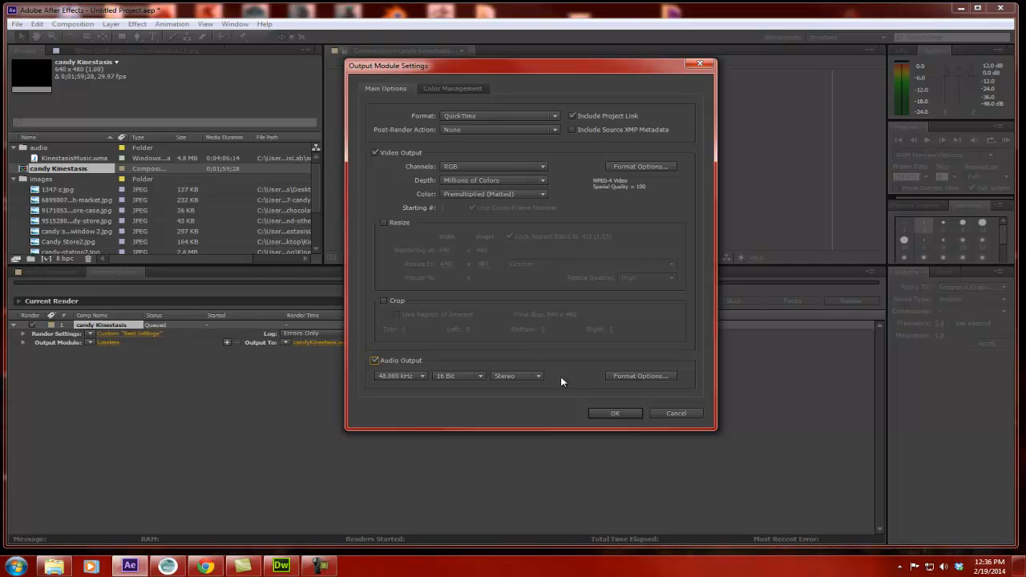
mouse_move(392, 157)
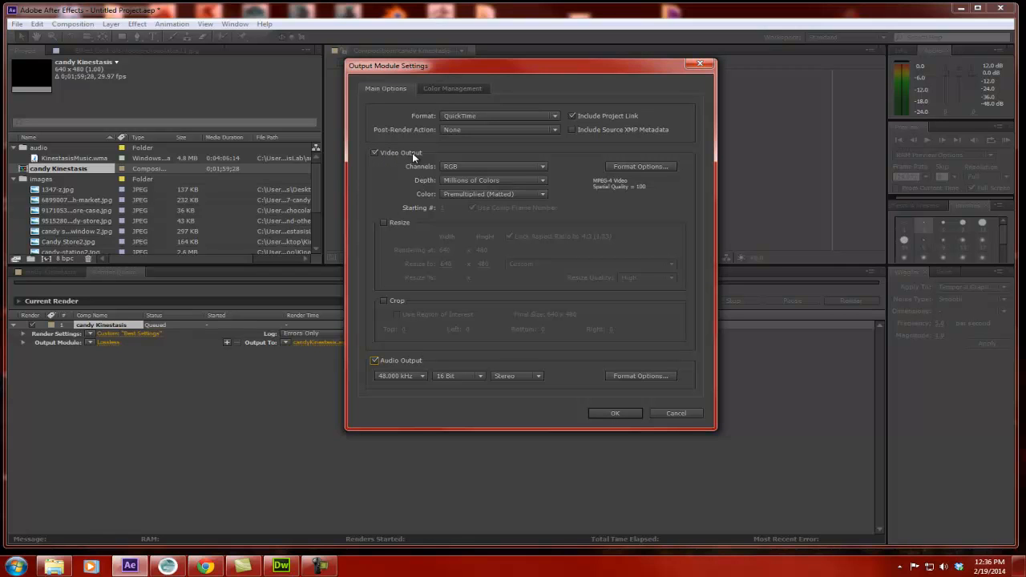
mouse_move(458, 165)
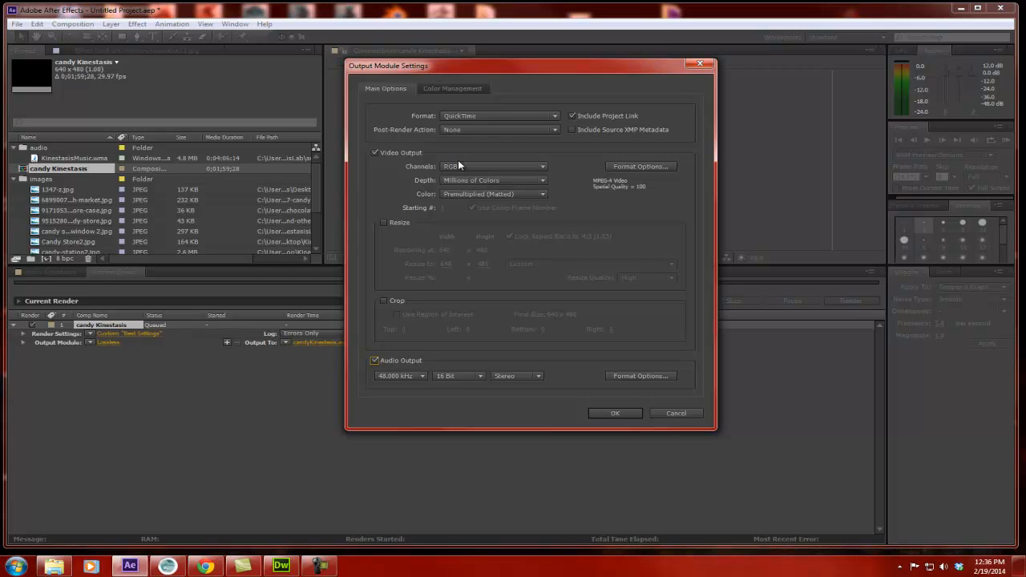
left_click(494, 166)
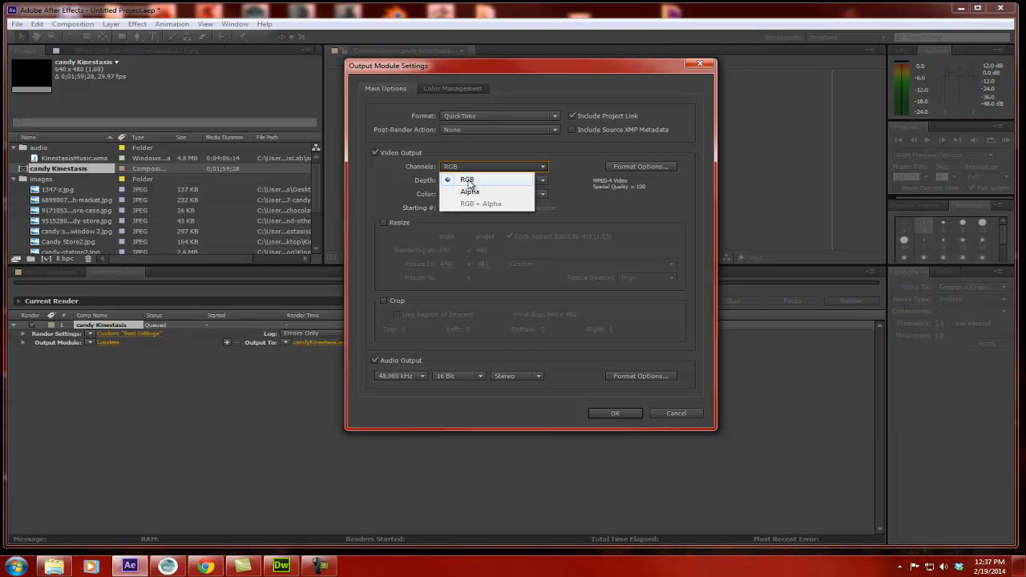
left_click(467, 179)
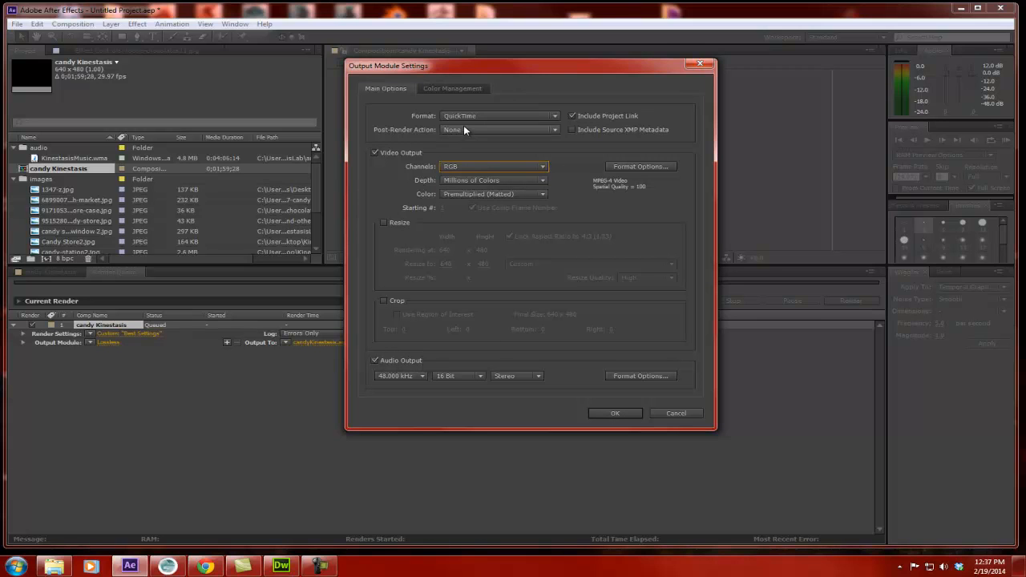
mouse_move(617, 165)
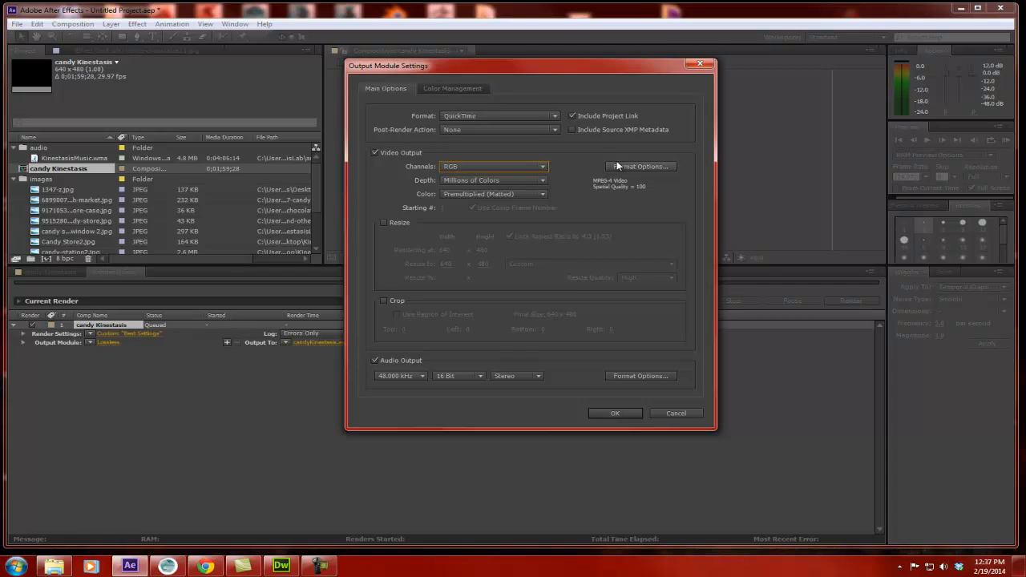
mouse_move(497, 366)
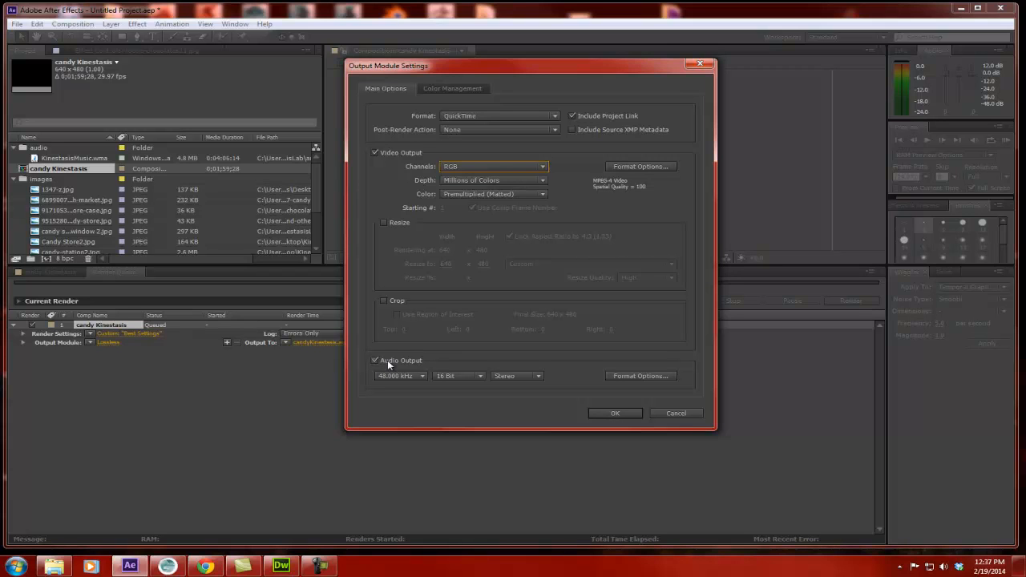
mouse_move(420, 364)
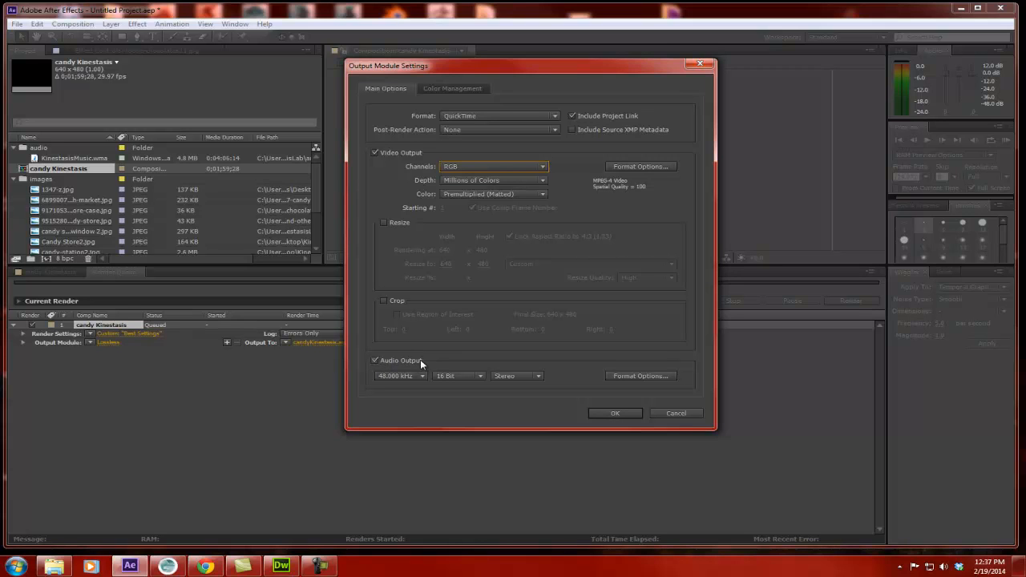
mouse_move(439, 361)
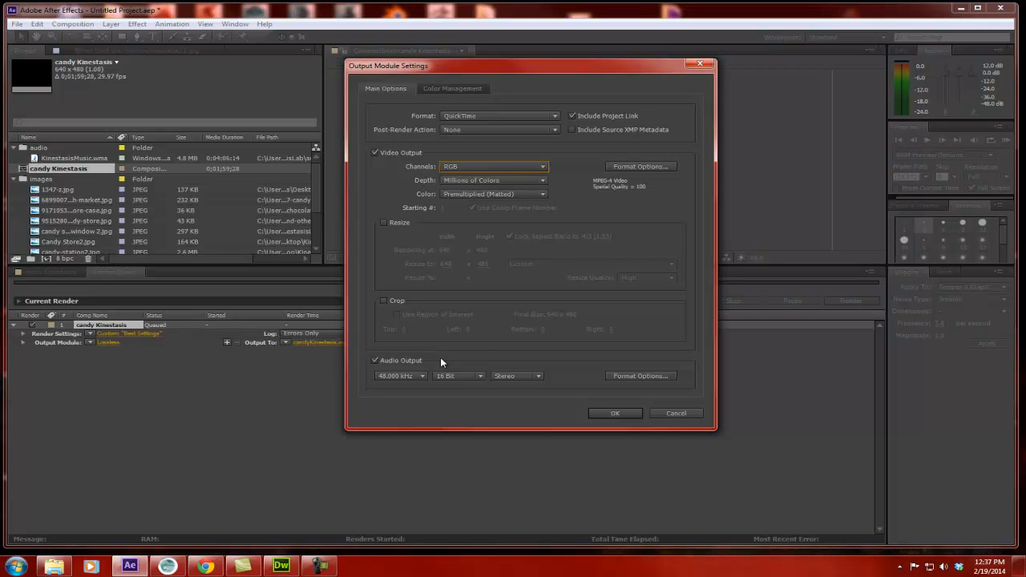
left_click(616, 413)
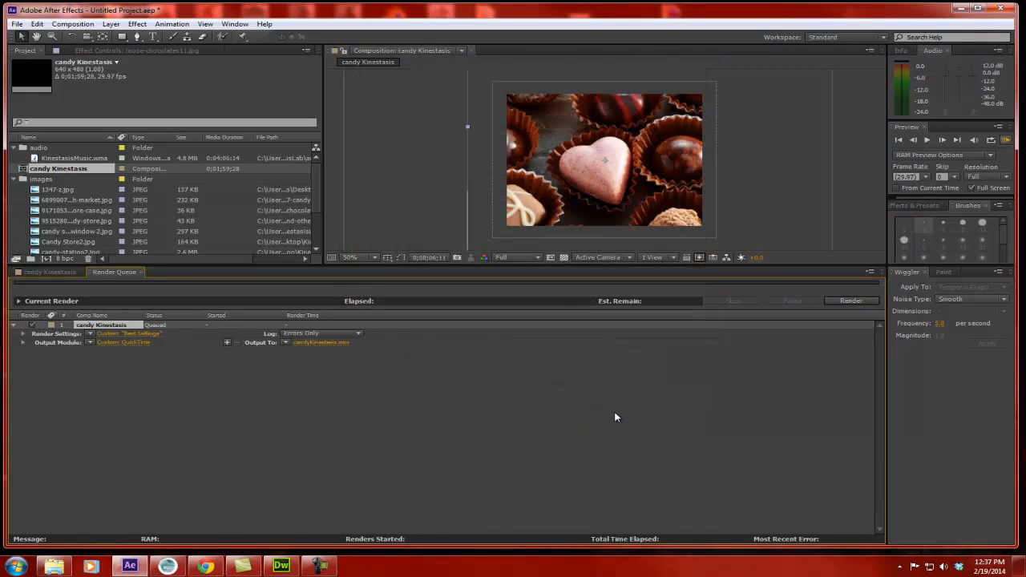
mouse_move(298, 346)
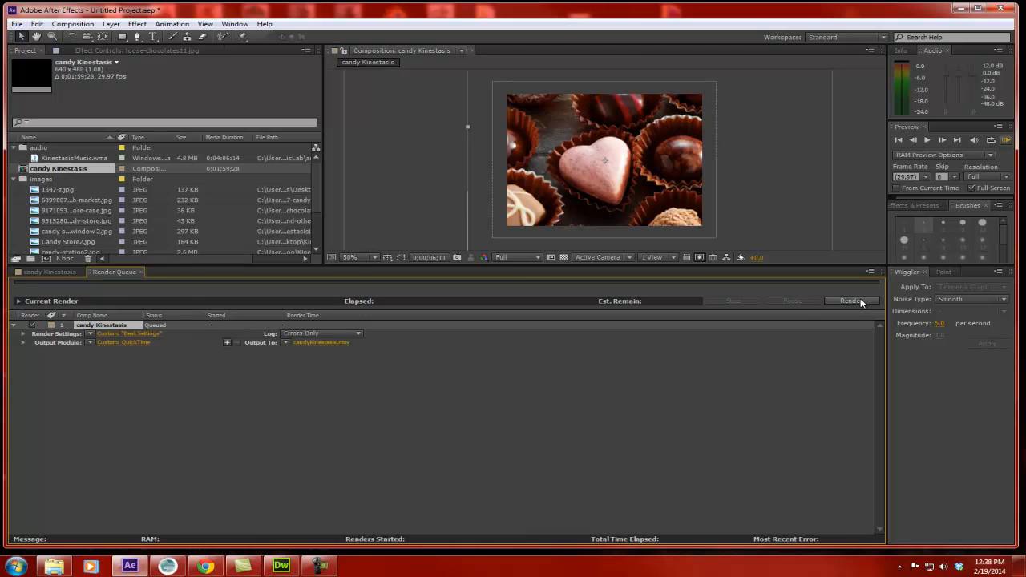
mouse_move(852, 303)
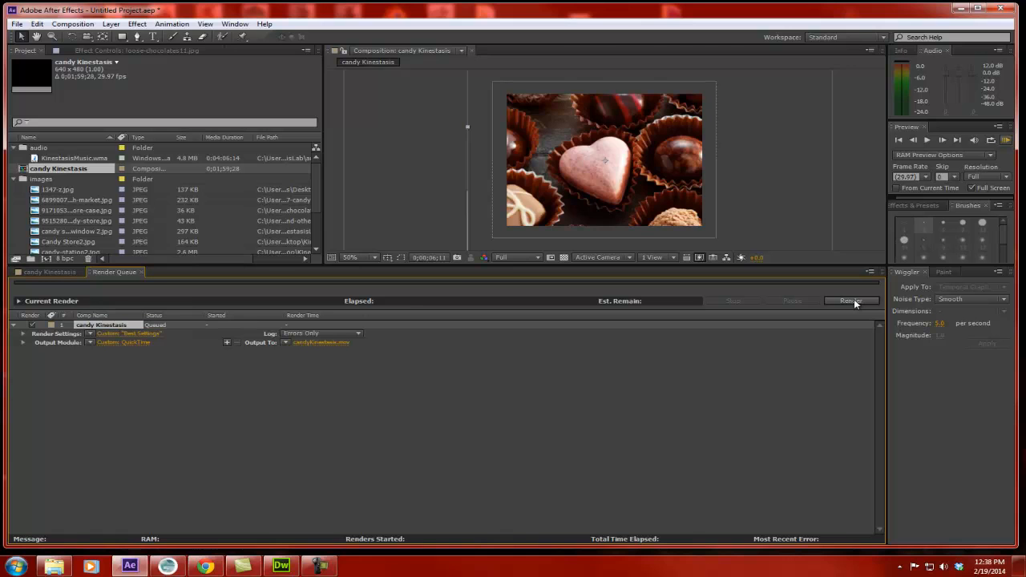
Step: Start rendering the queued candy Kinestasis comp to candyKinestasis.mov
left_click(849, 302)
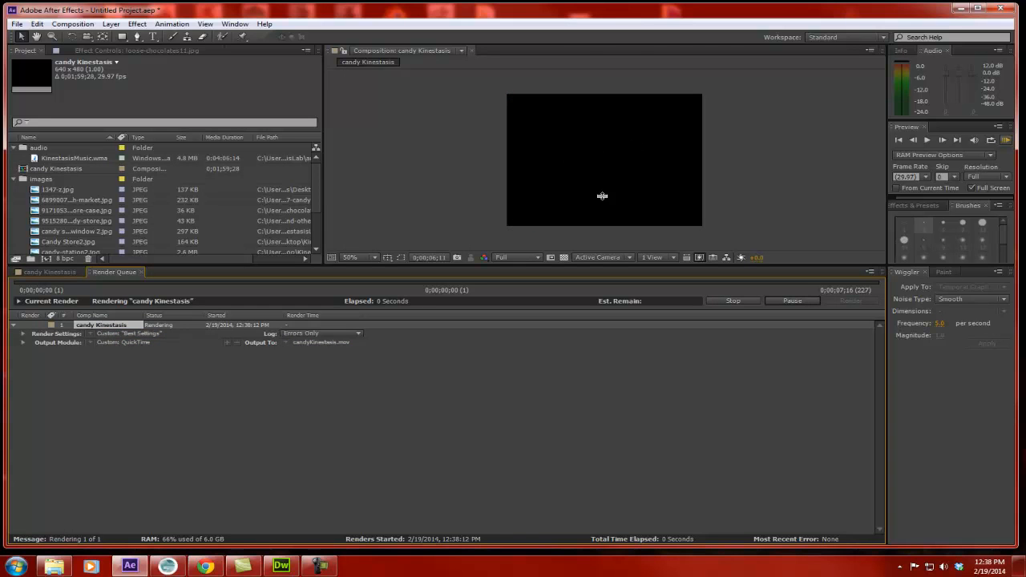
mouse_move(545, 175)
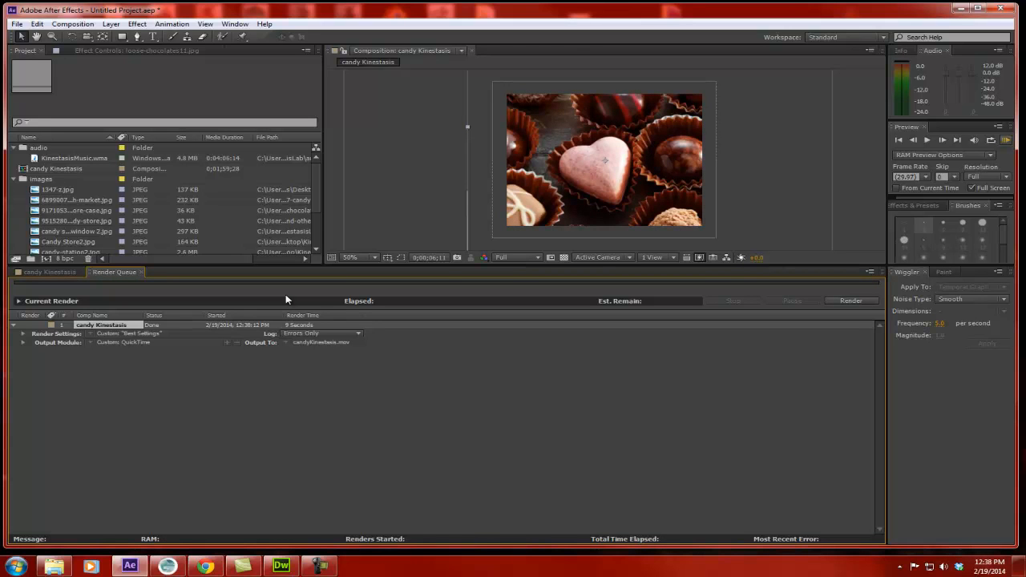
mouse_move(594, 180)
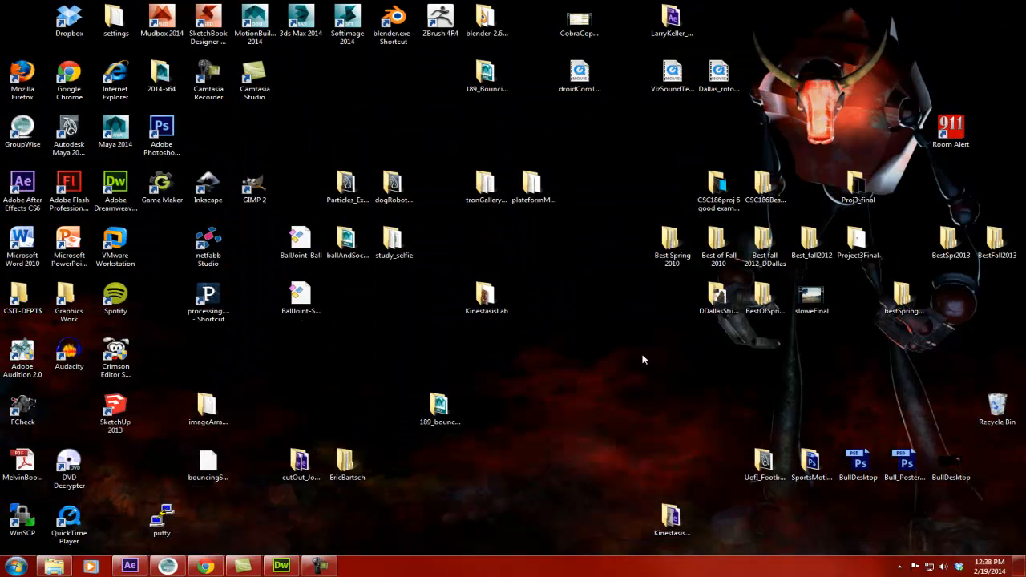
Step: In the KinestasisLab folder, launch candyKinestasis.mov in QuickTime Player
double_click(487, 302)
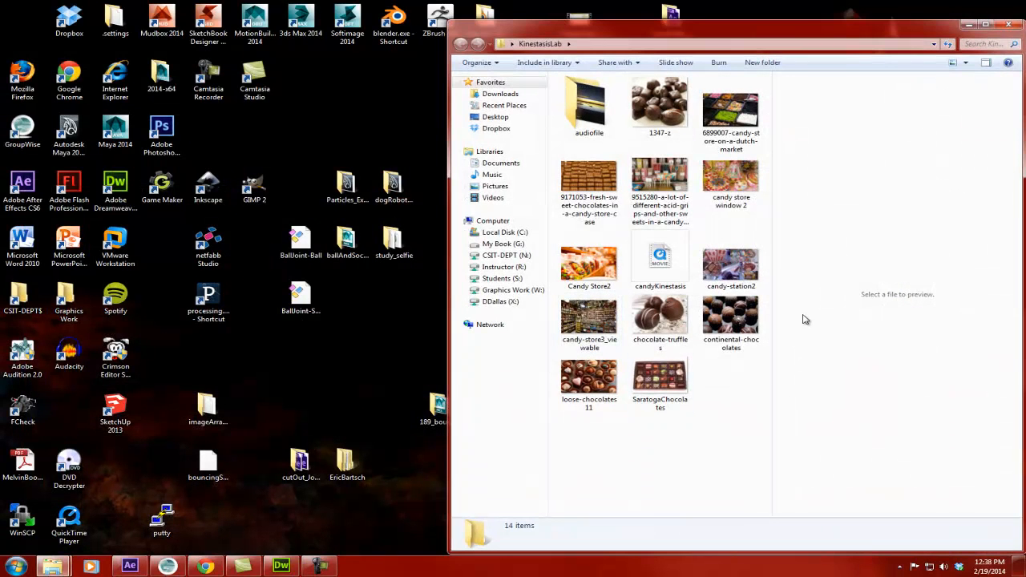
left_click(660, 264)
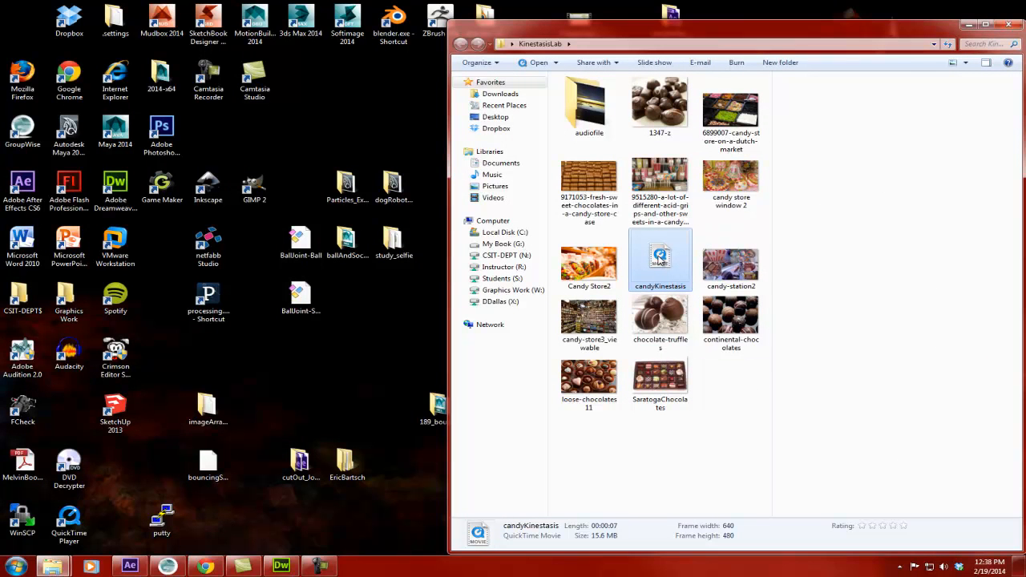
right_click(660, 260)
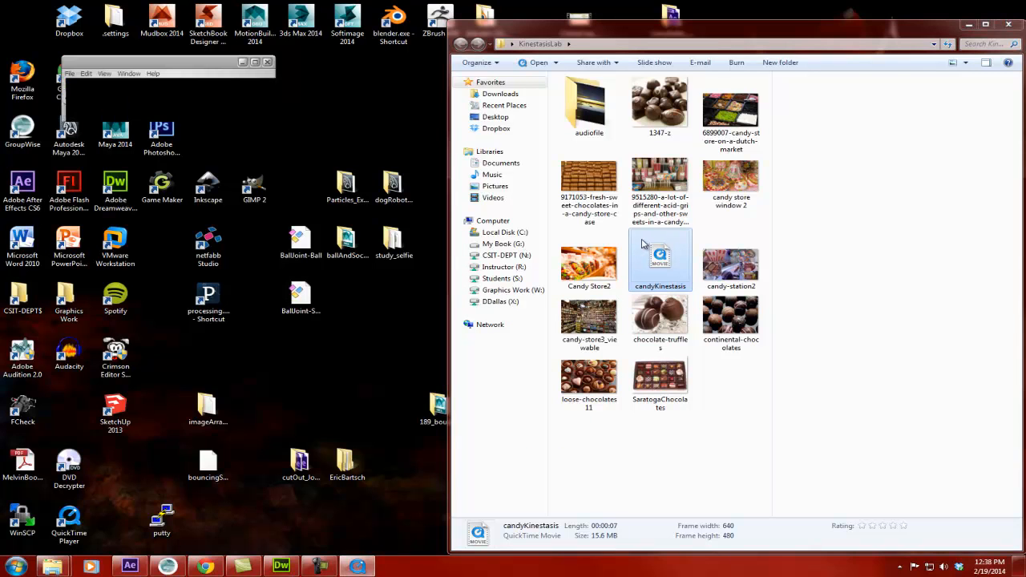
double_click(660, 260)
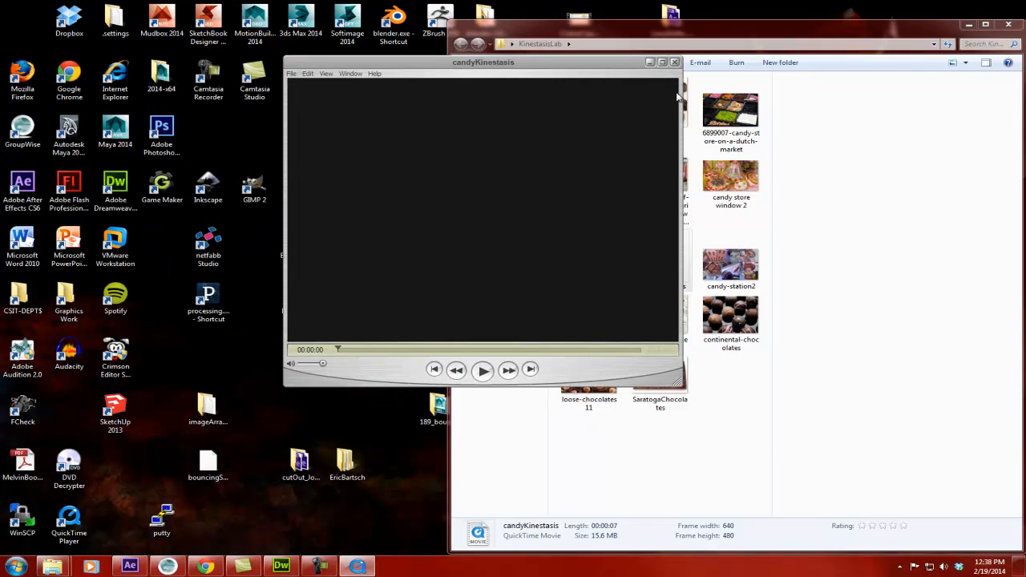
Step: Play the rendered movie and scrub through it to the end and back to the truffles shot
left_click(483, 368)
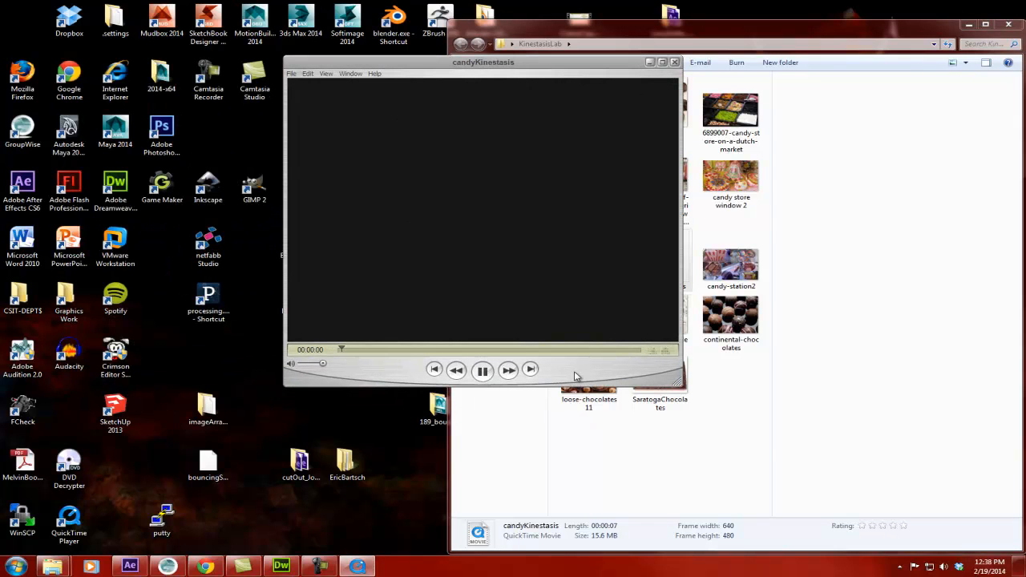
left_click(481, 369)
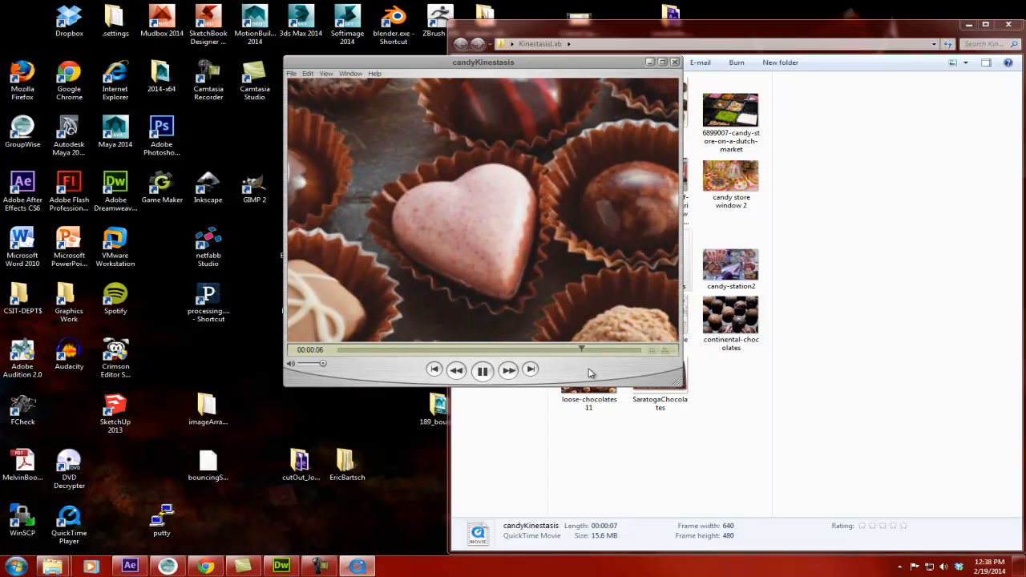
left_click(481, 369)
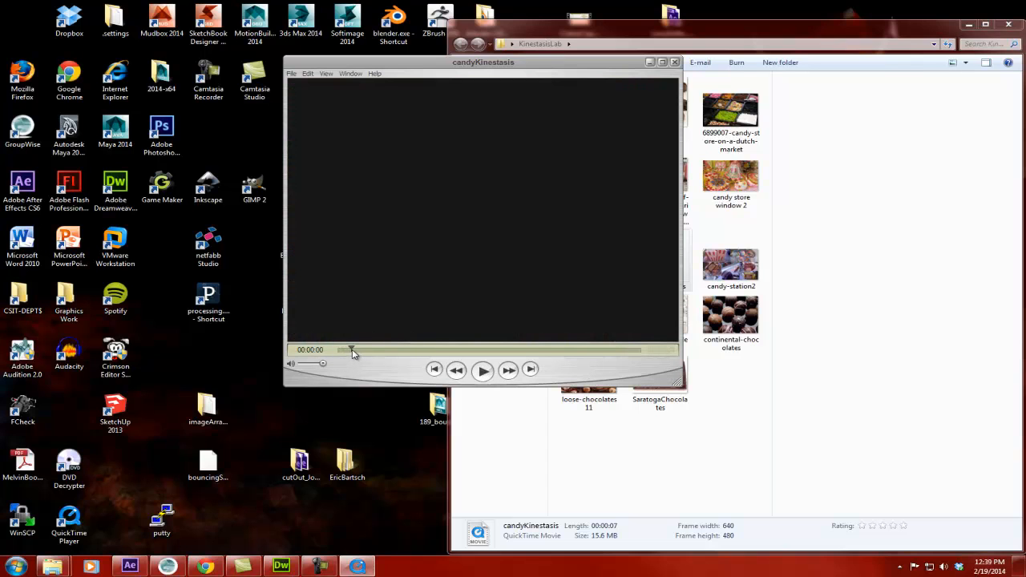
left_click_drag(351, 349, 379, 350)
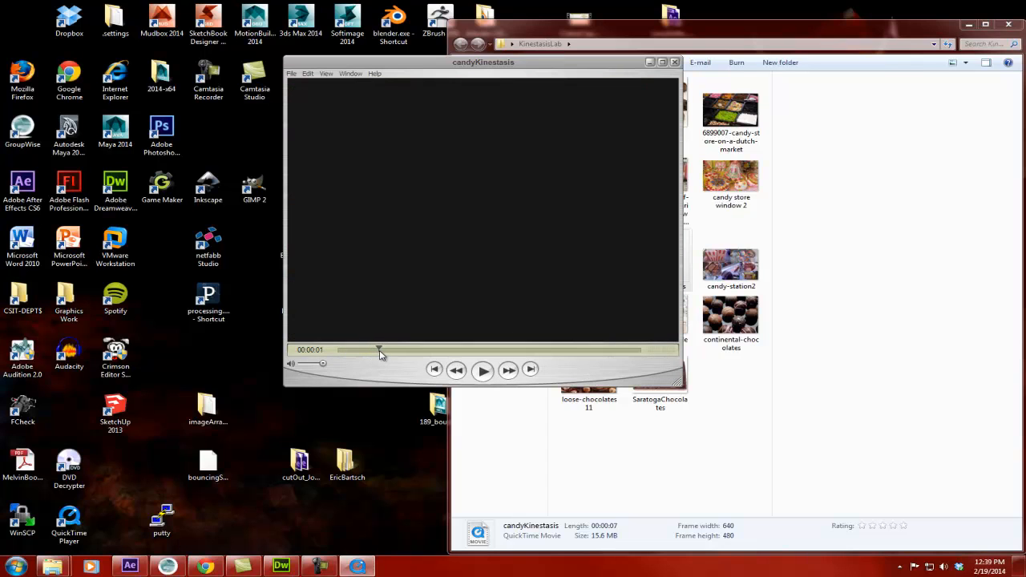
left_click_drag(378, 350, 452, 350)
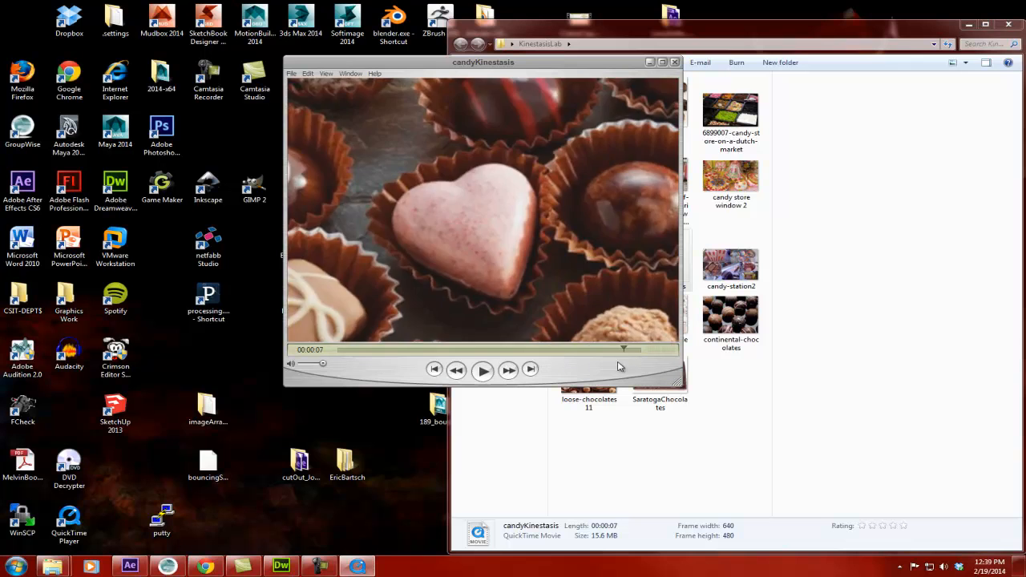
left_click_drag(624, 349, 435, 349)
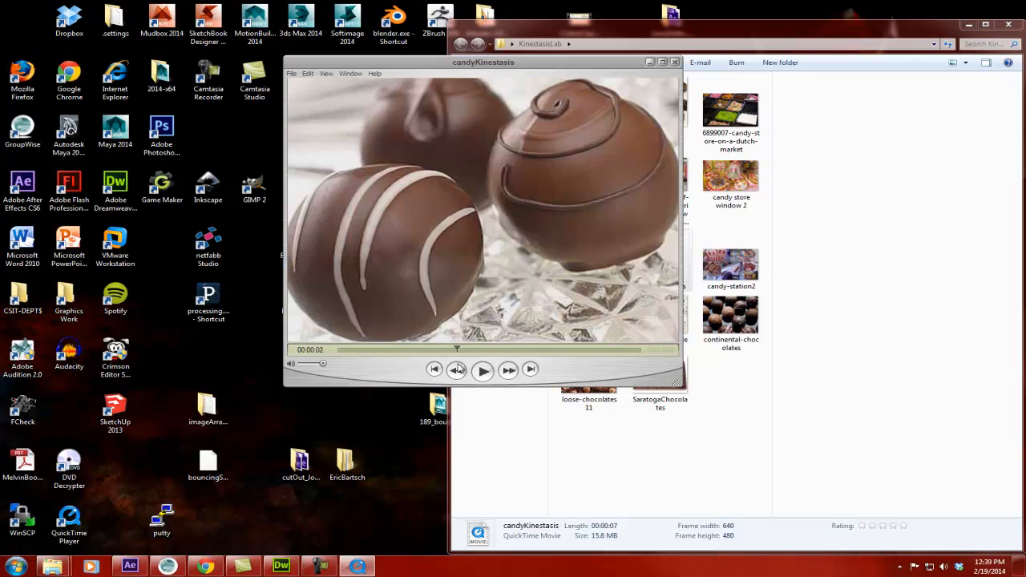
Step: Replay the movie from the start, pause near the end, then close the player window
left_click(483, 368)
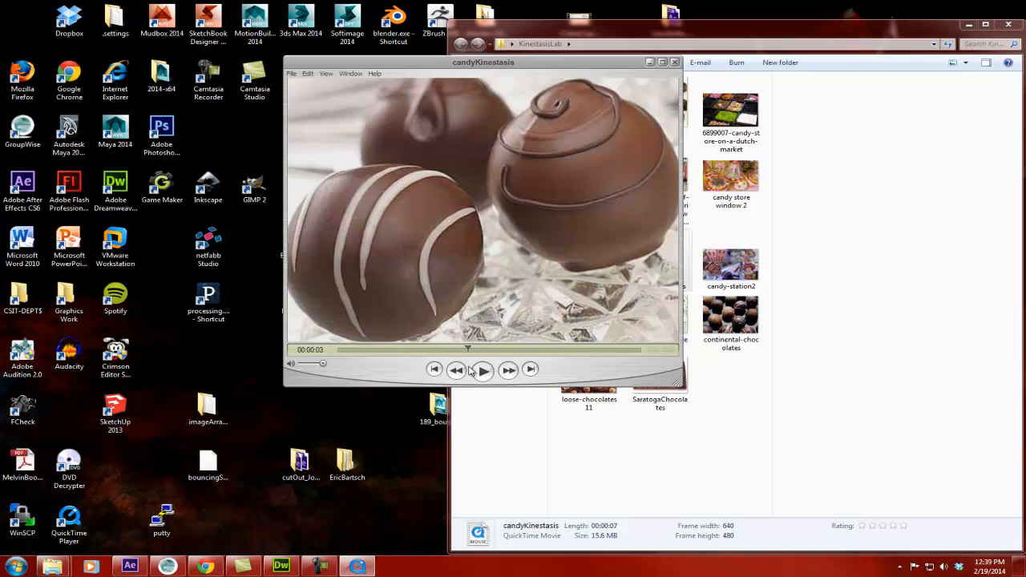
left_click(482, 368)
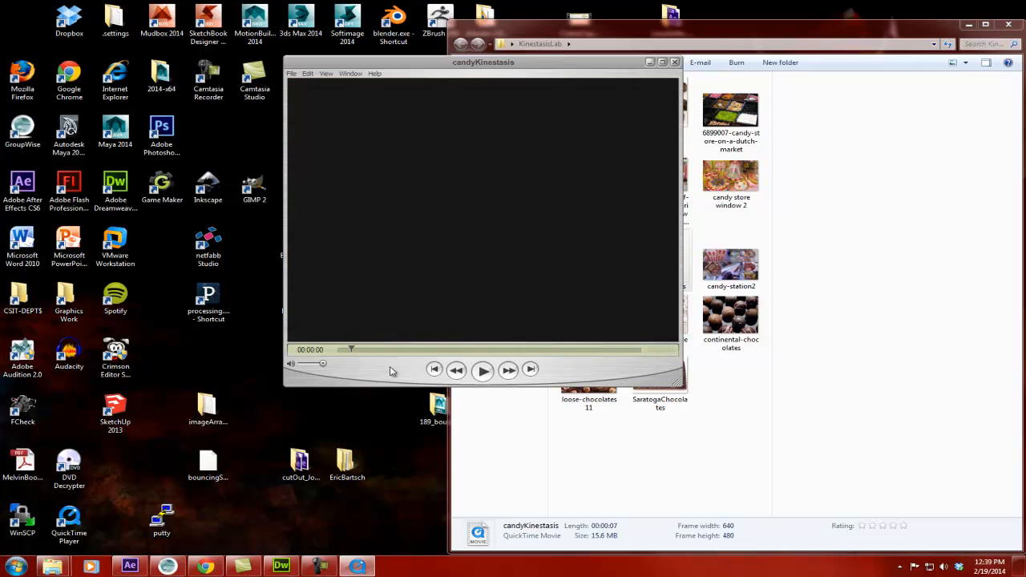
left_click(481, 369)
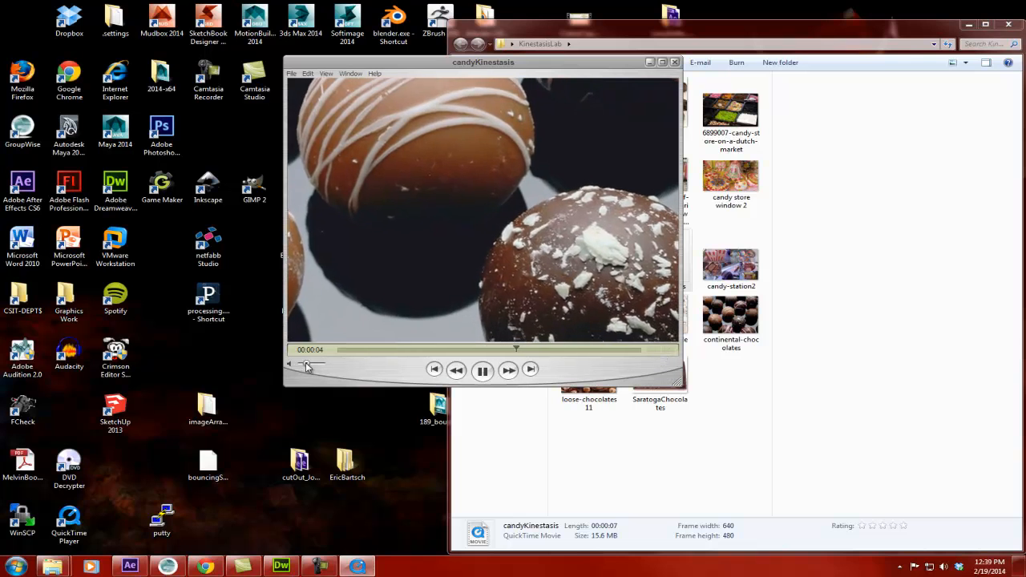
left_click(481, 368)
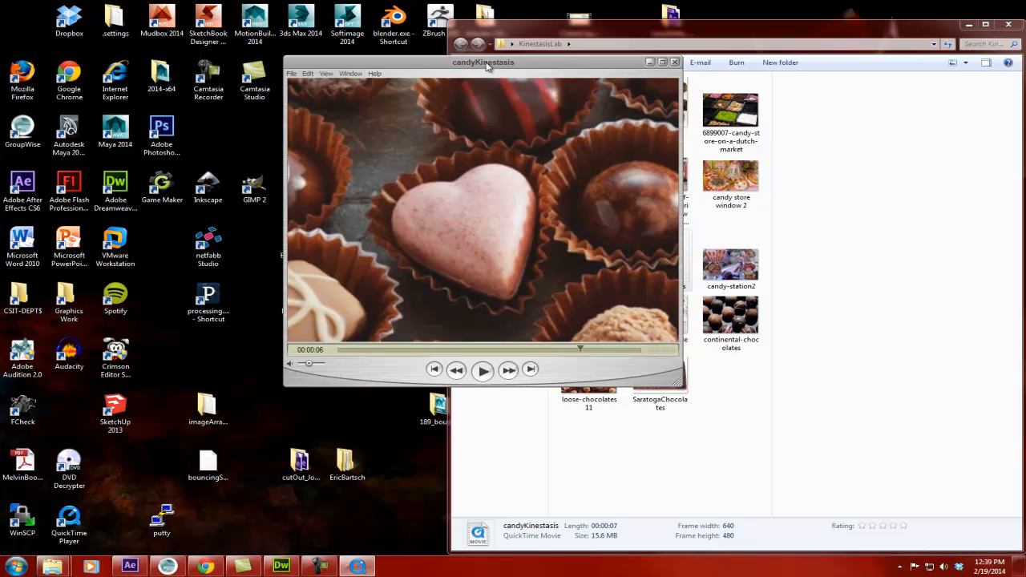
left_click_drag(482, 61, 234, 29)
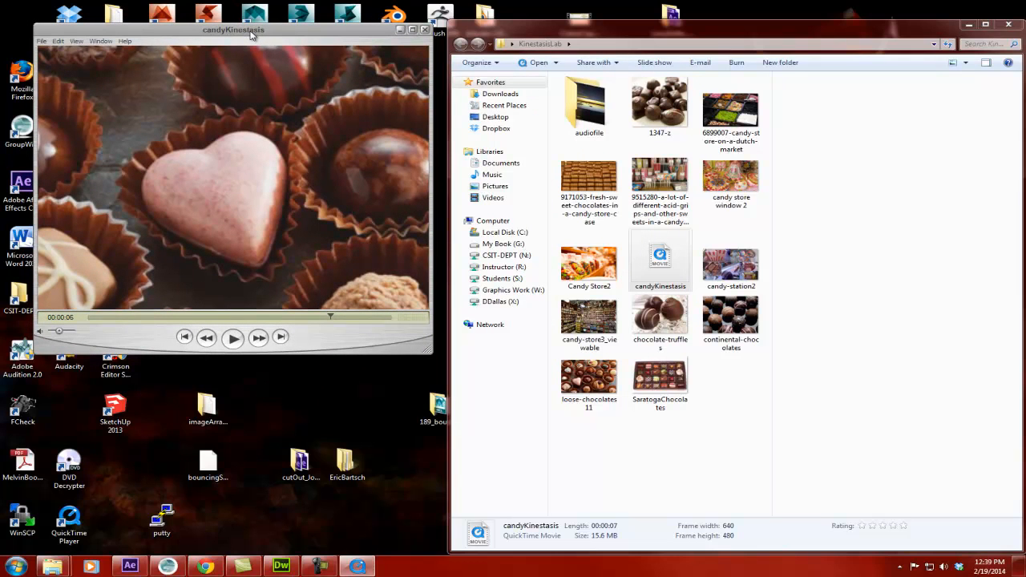
mouse_move(337, 37)
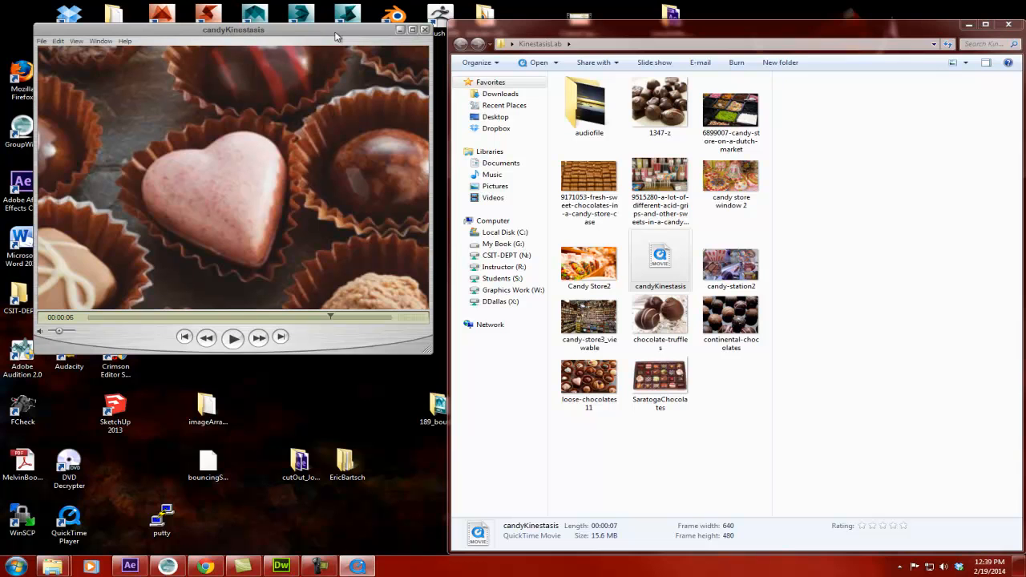
left_click(424, 29)
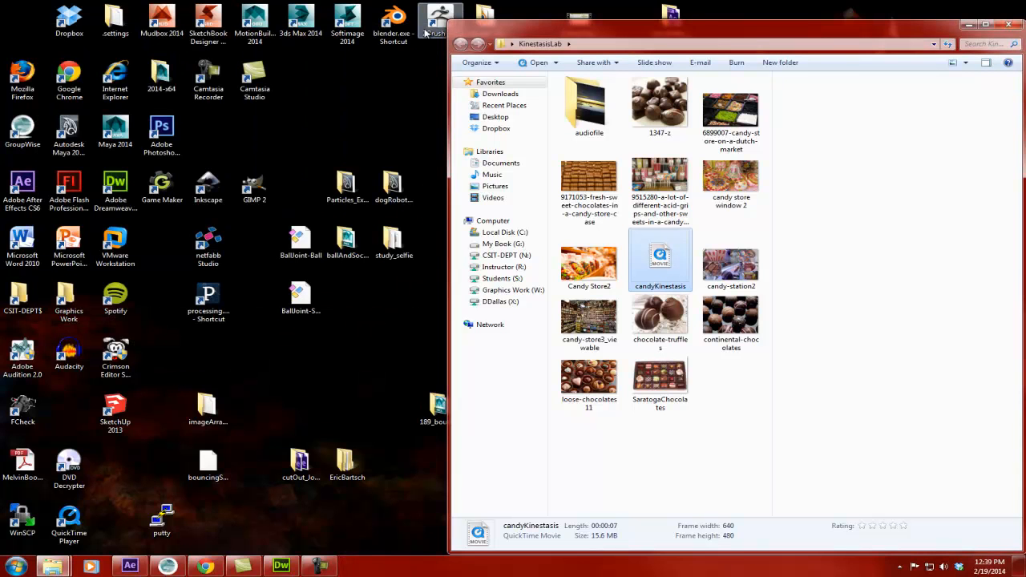